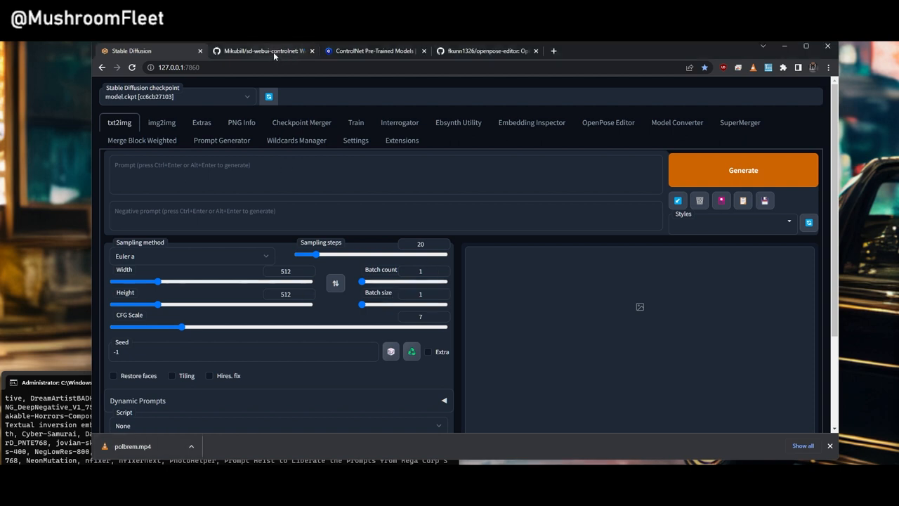
pyautogui.moveTo(264, 50)
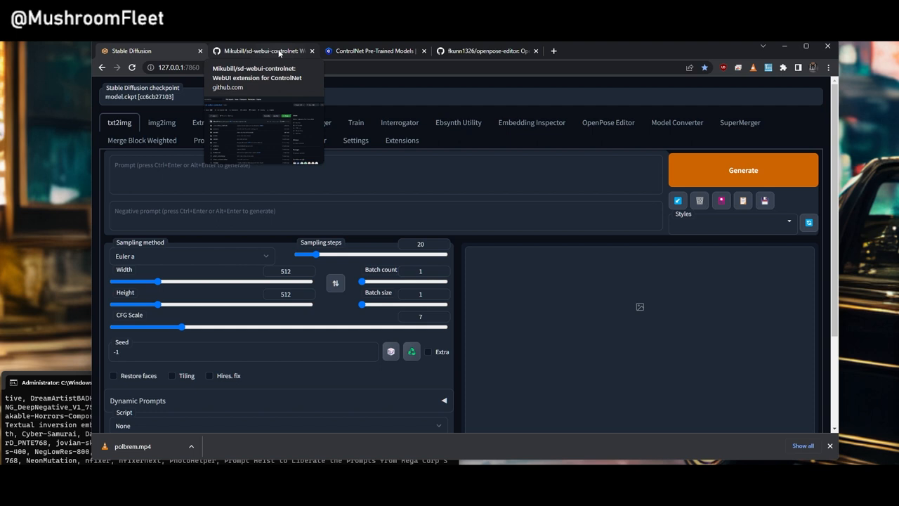
# - Switch to the sd-webui-controlnet GitHub repository tab
pyautogui.click(263, 50)
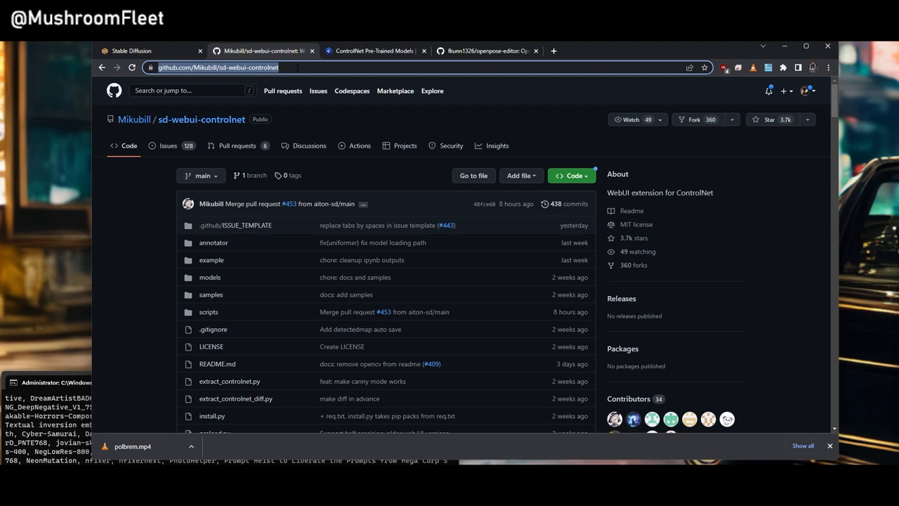
pyautogui.click(132, 51)
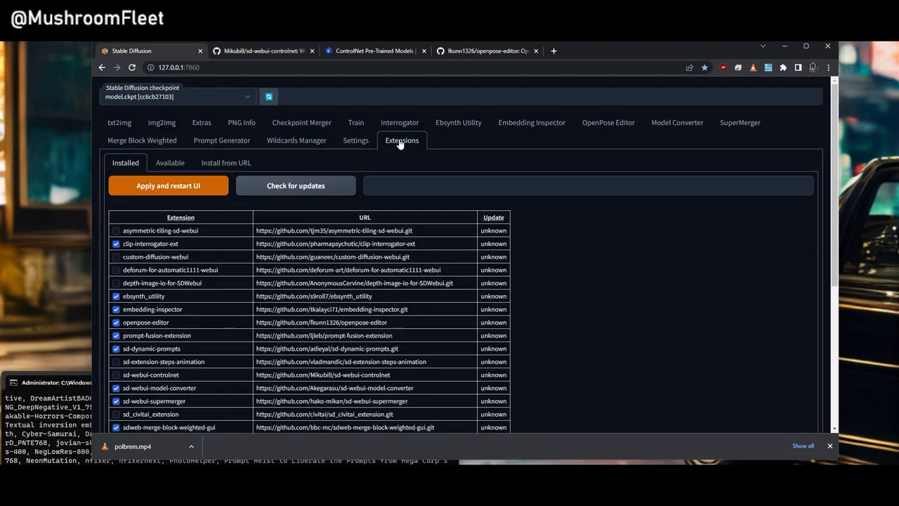
pyautogui.click(225, 162)
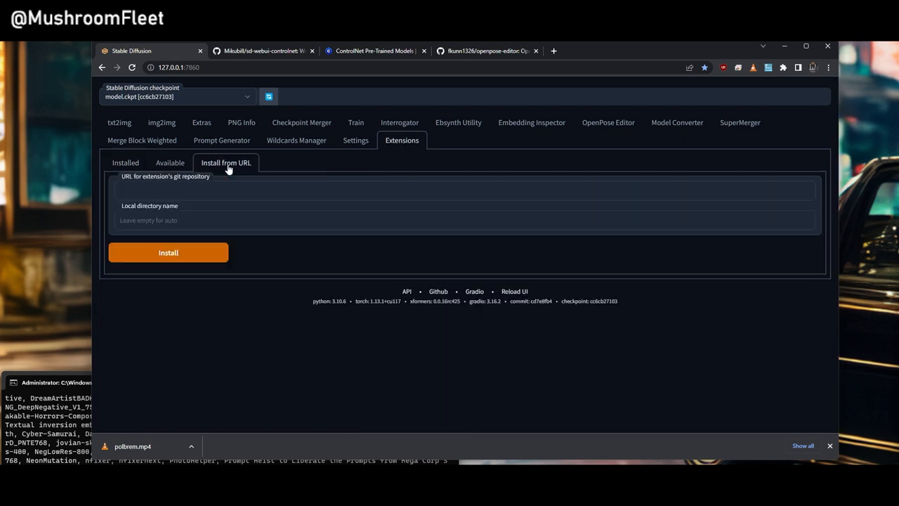
pyautogui.write('https://github.com/Mikubill/sd-webui-controlnet')
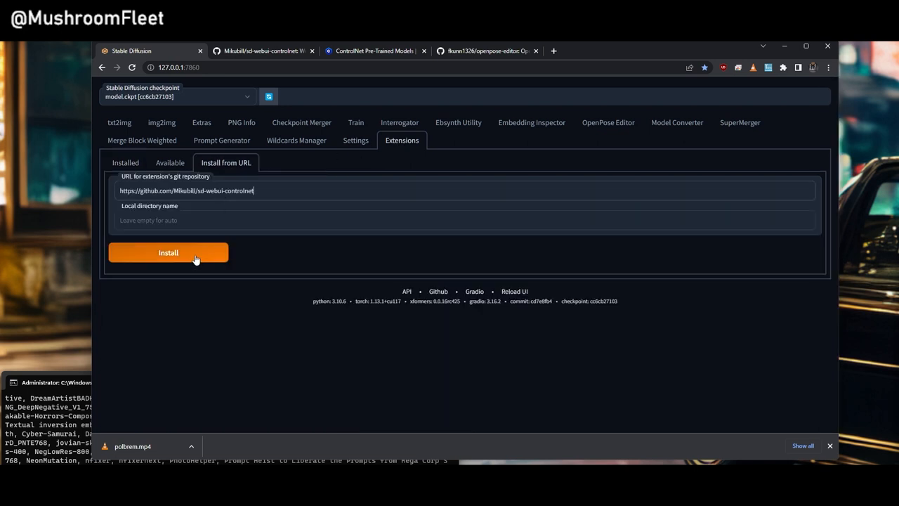
pyautogui.click(169, 252)
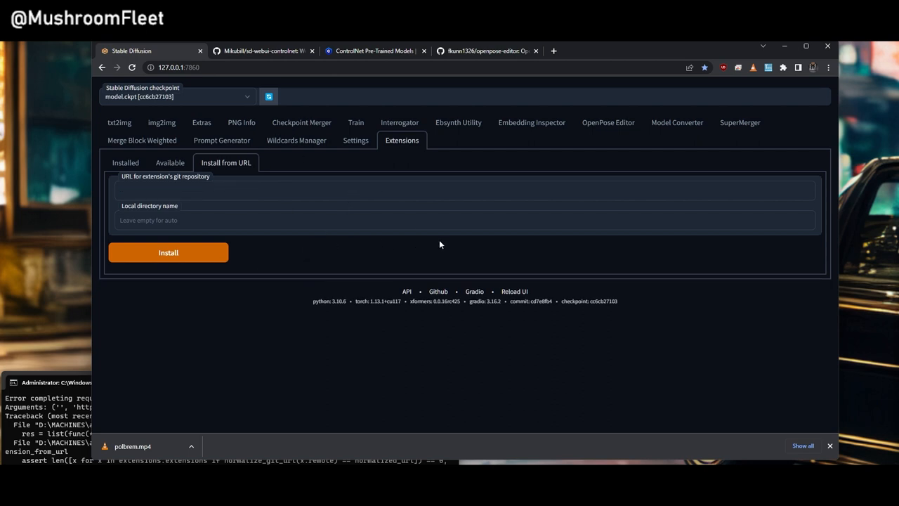
pyautogui.click(125, 162)
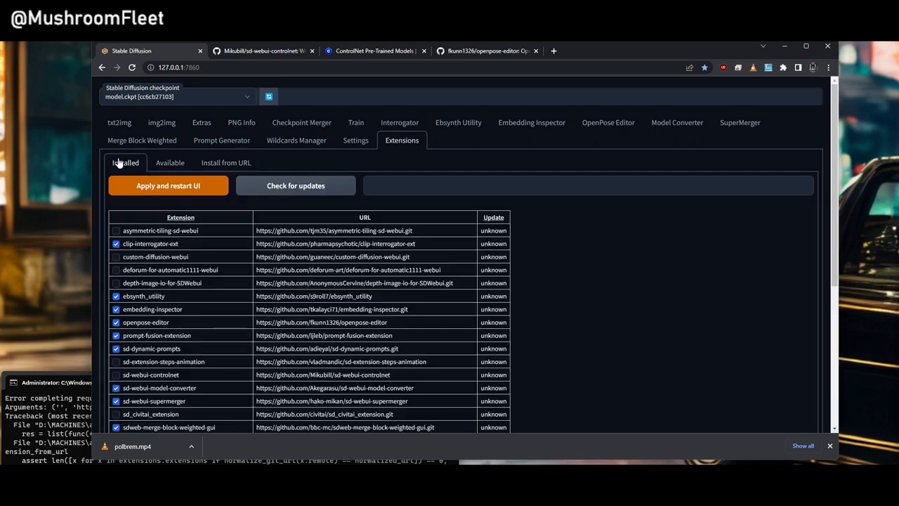
pyautogui.moveTo(354, 209)
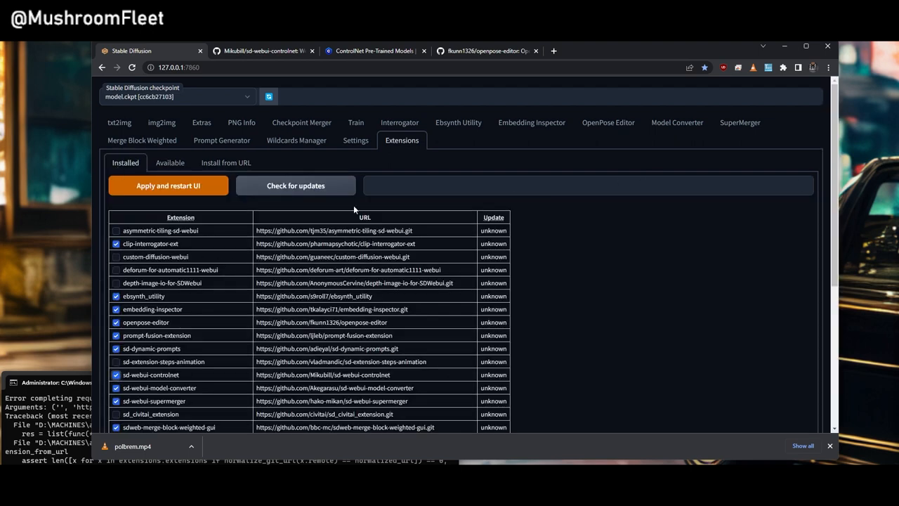
pyautogui.moveTo(785, 167)
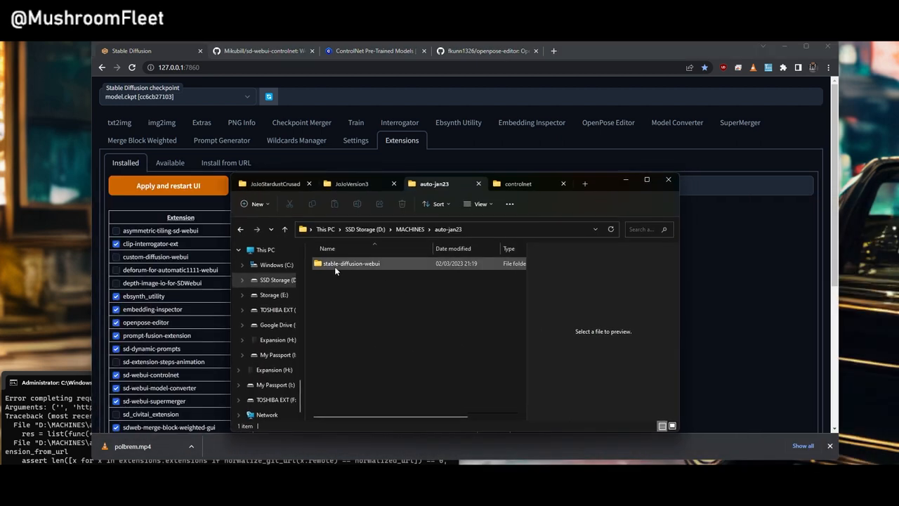
# - Open the stable-diffusion-webui folder, then its extensions folder
pyautogui.doubleClick(351, 263)
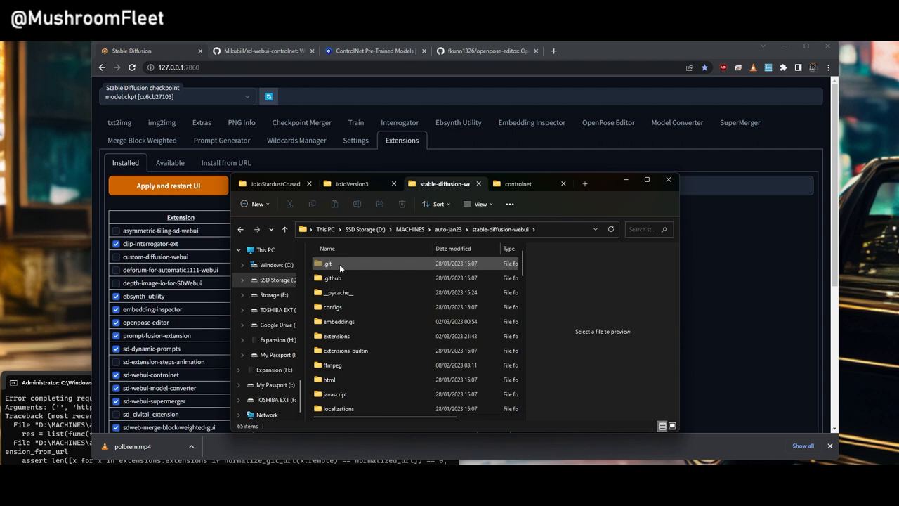
pyautogui.click(338, 336)
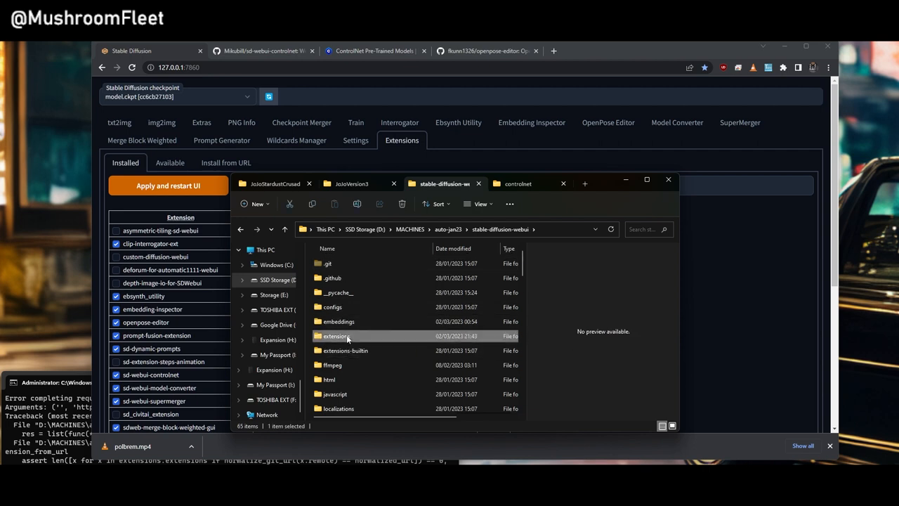
pyautogui.doubleClick(335, 335)
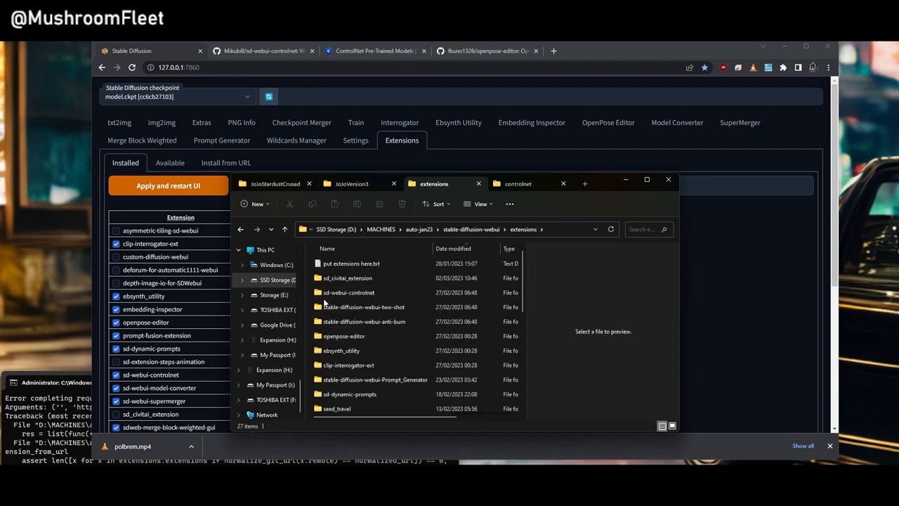
pyautogui.moveTo(348, 292)
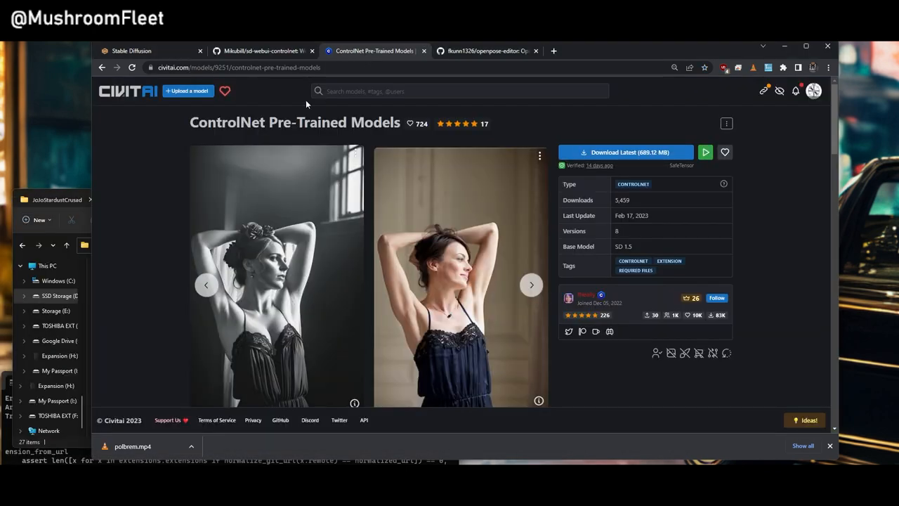
pyautogui.moveTo(577, 296)
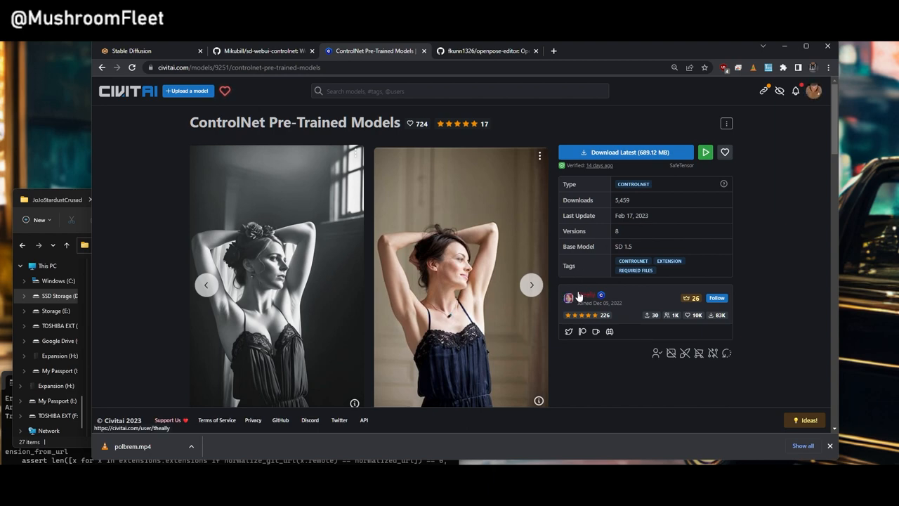
# - Browse the Depth, MLSD and OpenPose V1.0 model versions on Civitai
pyautogui.scroll(-3)
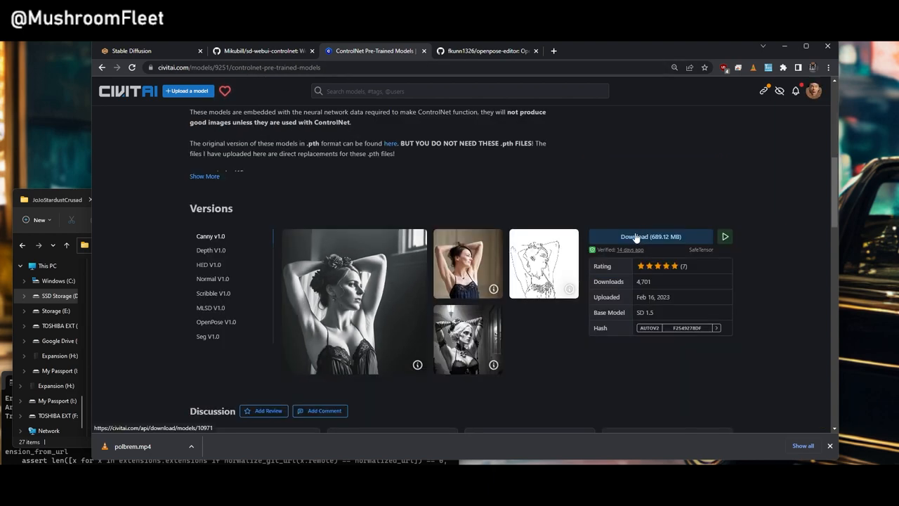
pyautogui.click(211, 250)
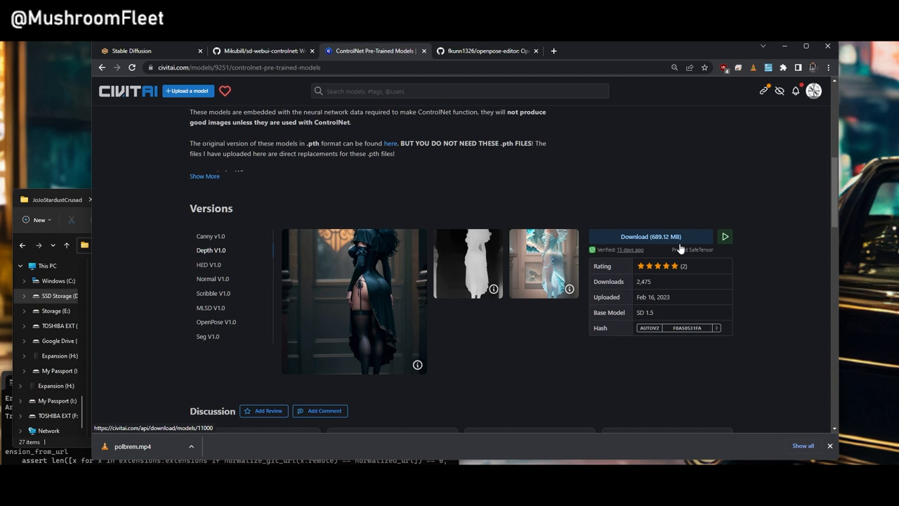
pyautogui.click(211, 308)
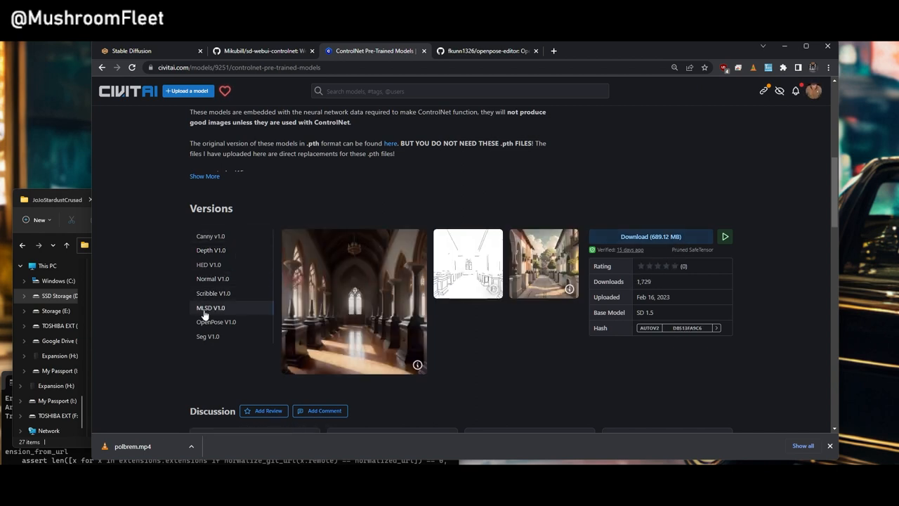
pyautogui.click(216, 322)
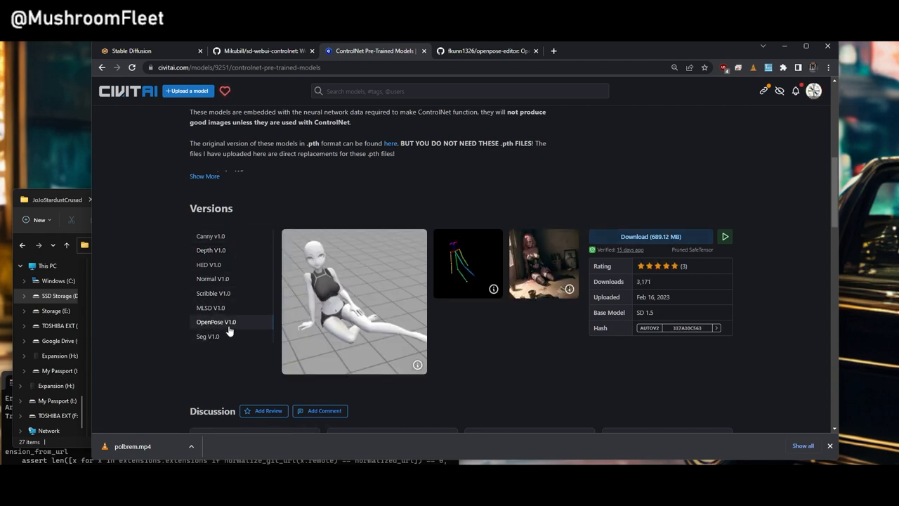
pyautogui.moveTo(213, 293)
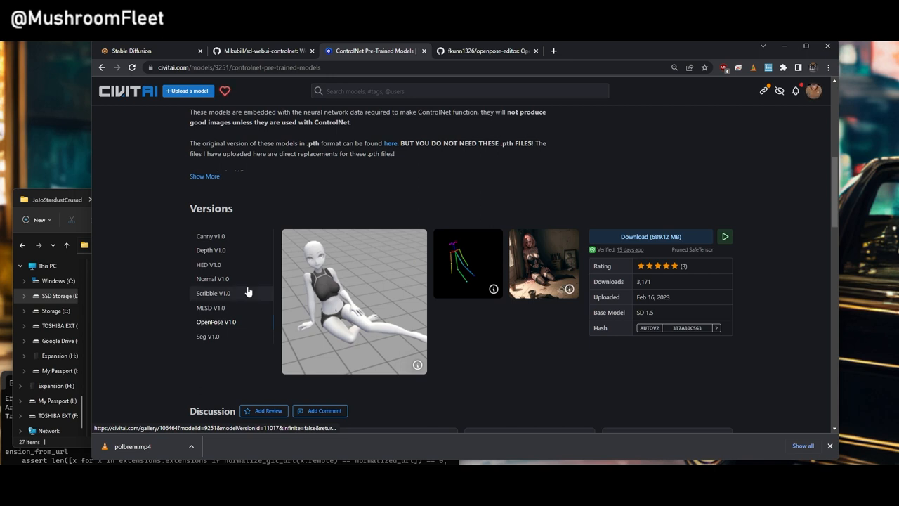
pyautogui.moveTo(392, 134)
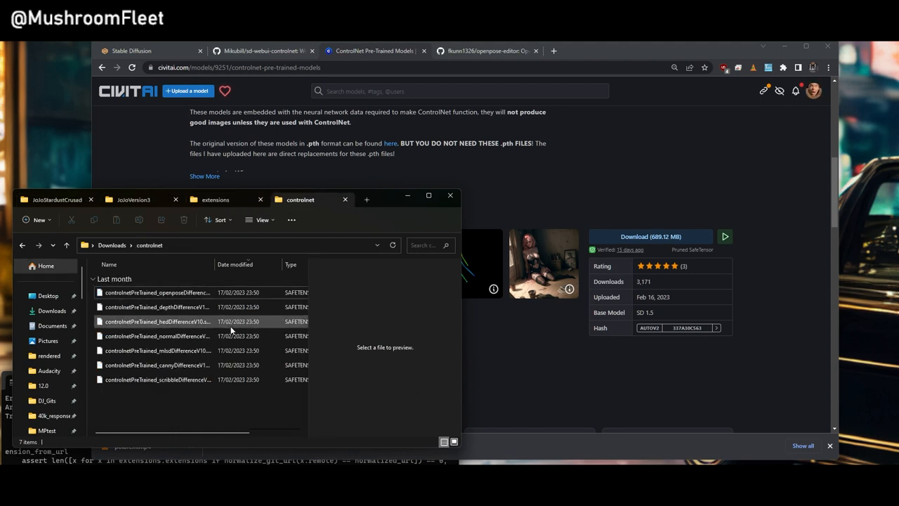
# - Select all downloaded ControlNet model files for moving into the models folder
pyautogui.click(158, 321)
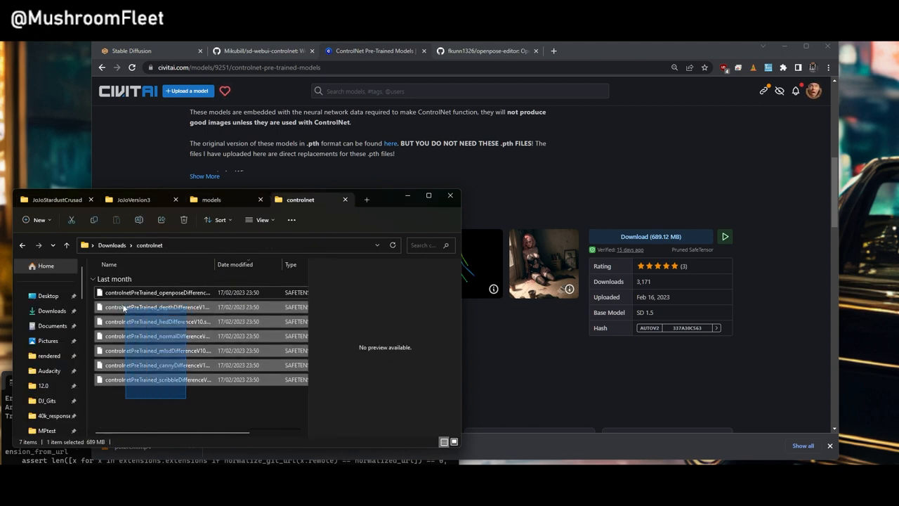
pyautogui.press('ctrl+a')
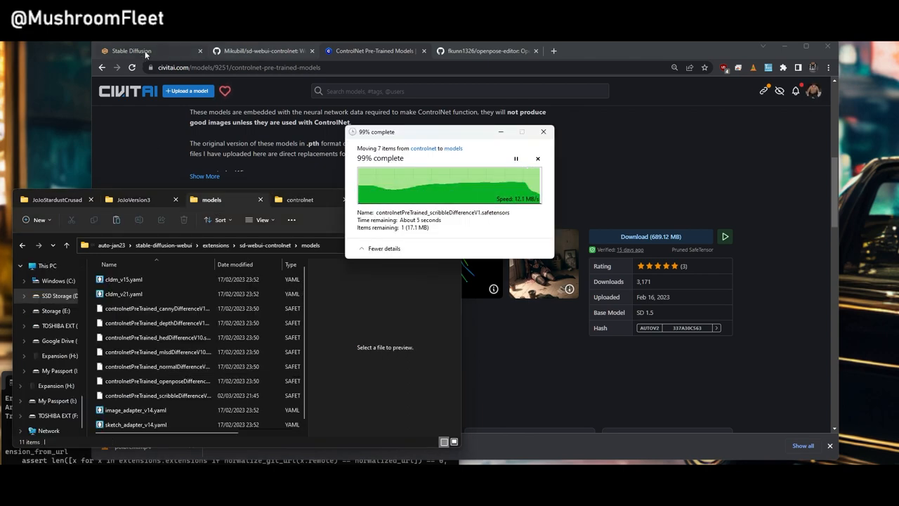
pyautogui.click(131, 50)
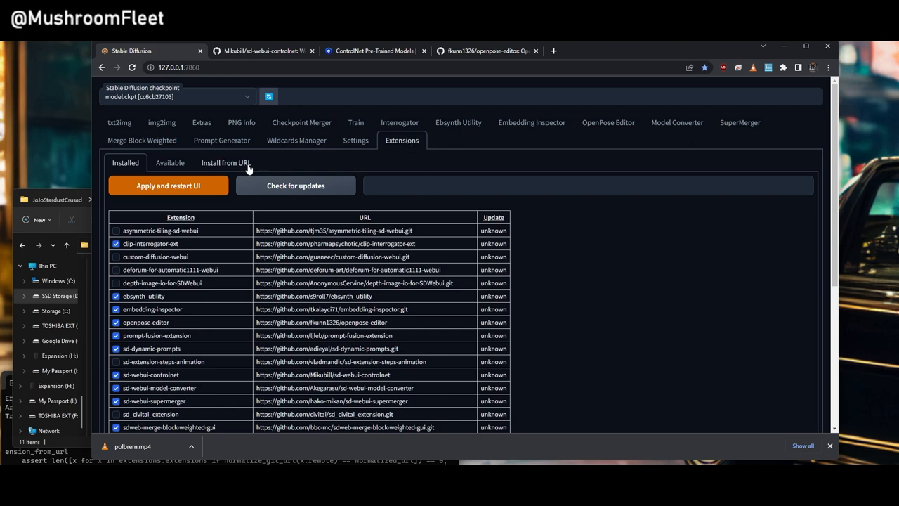
pyautogui.click(263, 51)
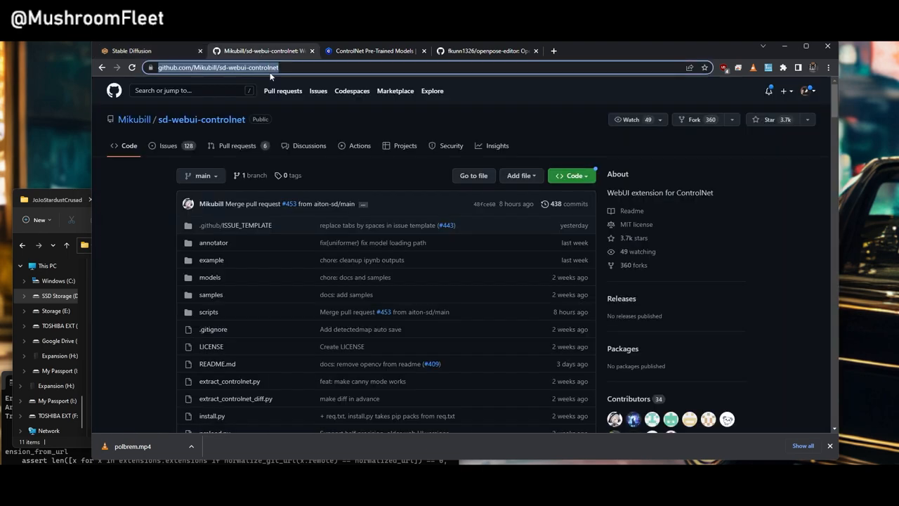
pyautogui.moveTo(270, 75)
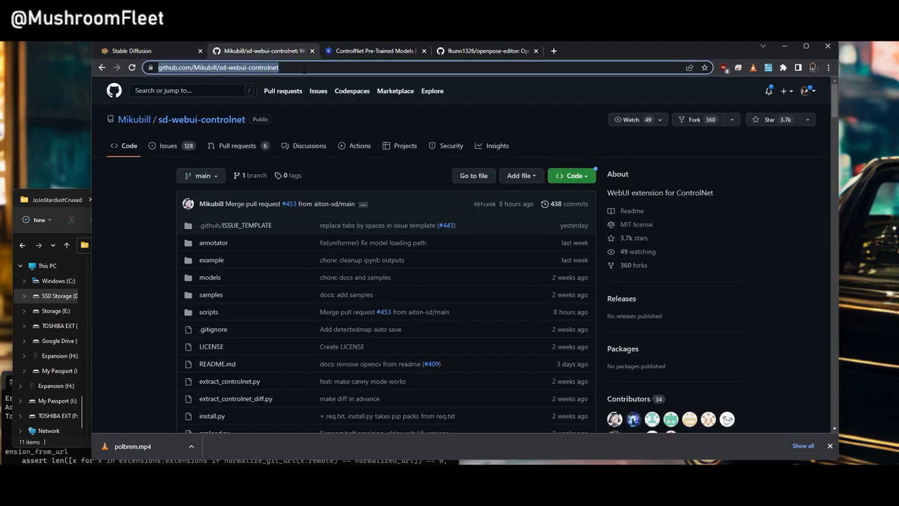
pyautogui.click(132, 50)
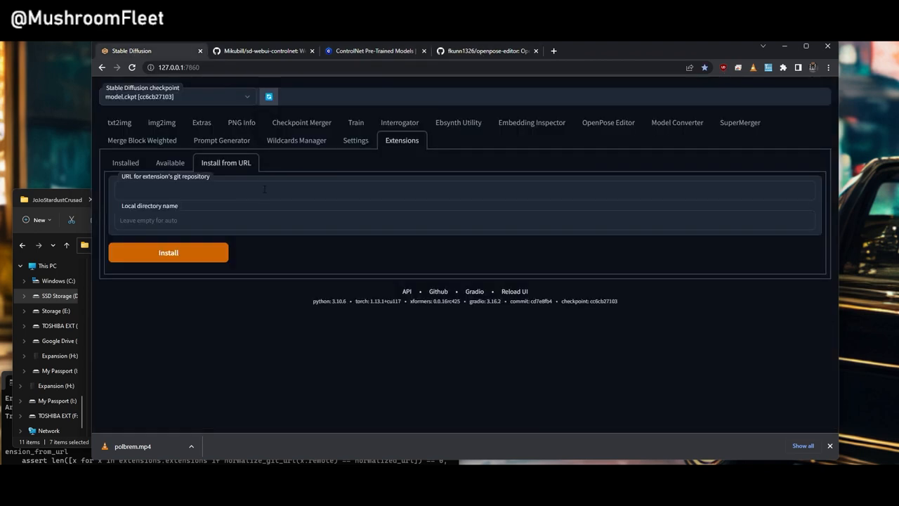
pyautogui.write('https://github.com/Mikubill/sd-webui-controlnet')
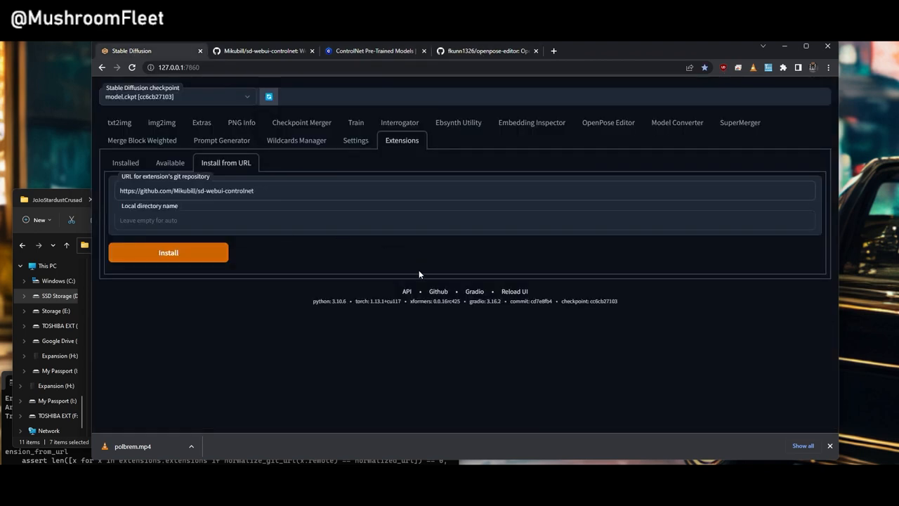
# - Apply the installed extensions and restart the UI
pyautogui.click(125, 163)
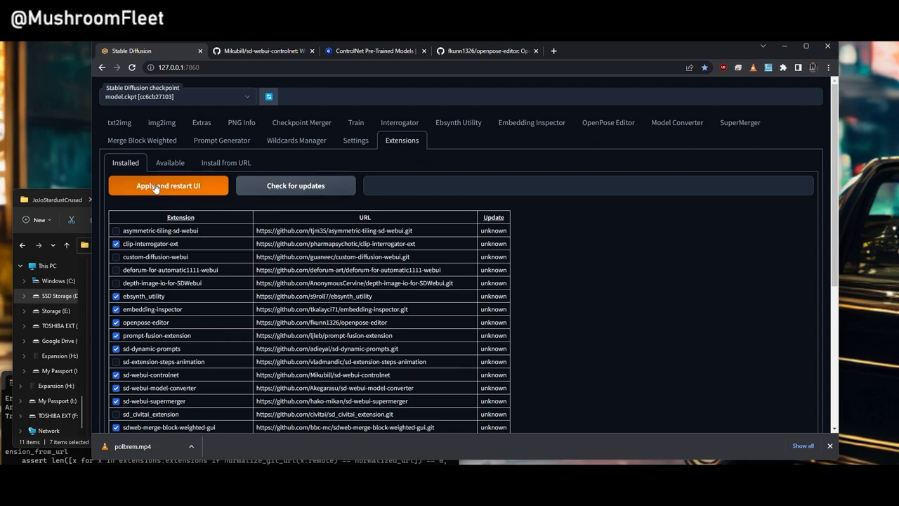
pyautogui.click(168, 186)
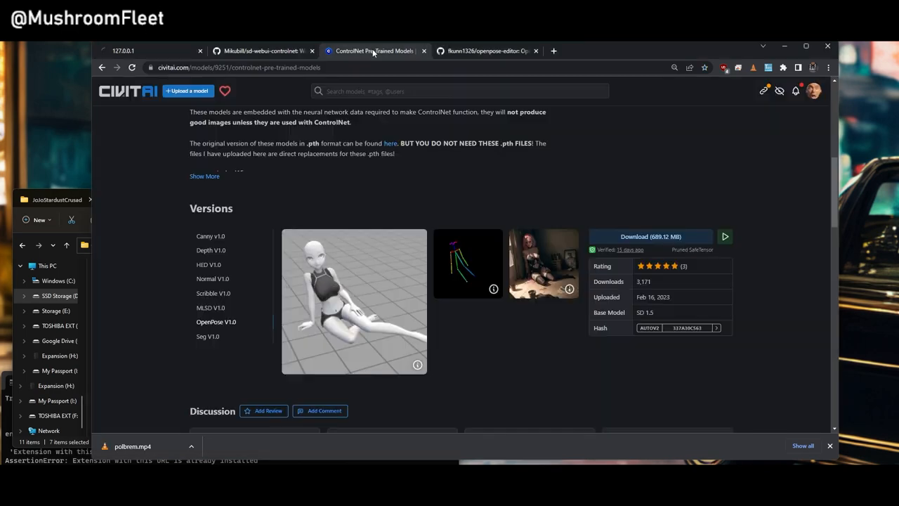
pyautogui.scroll(3)
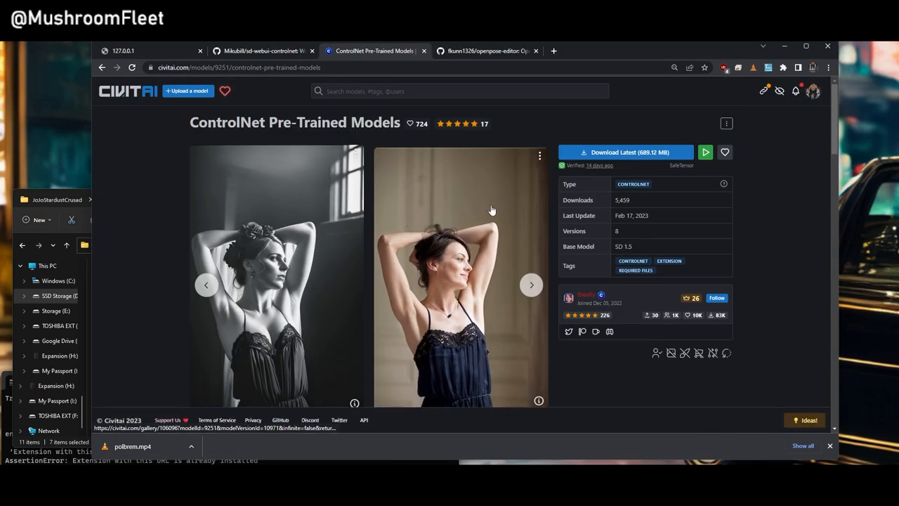
pyautogui.scroll(-3)
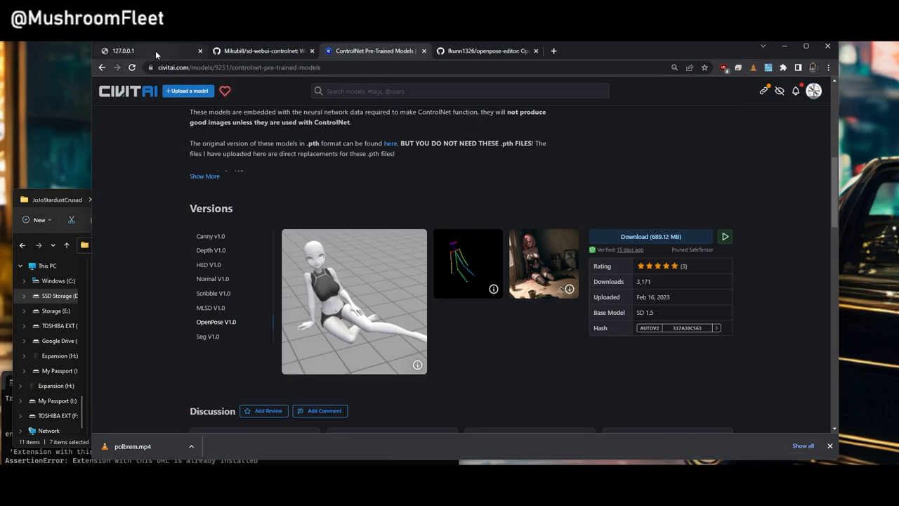
# - Install openpose-editor from its GitHub address and check the Installed list
pyautogui.click(487, 50)
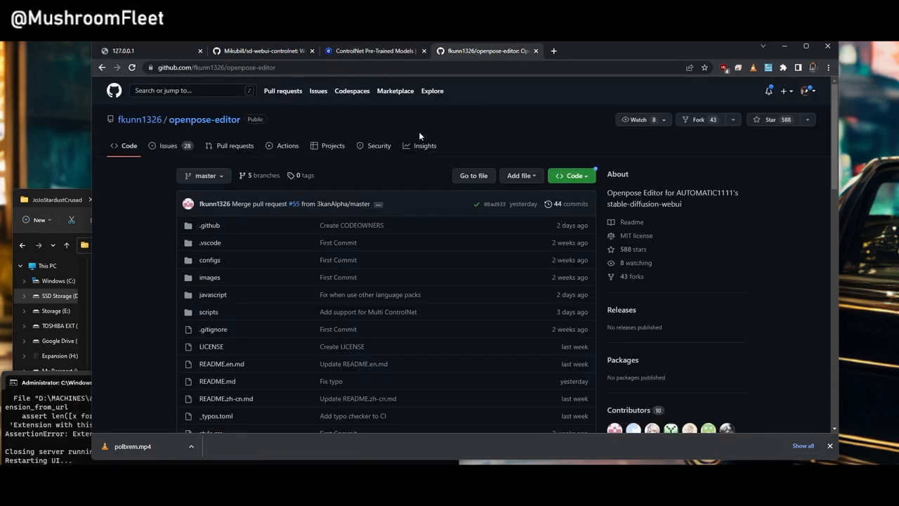
pyautogui.moveTo(220, 119)
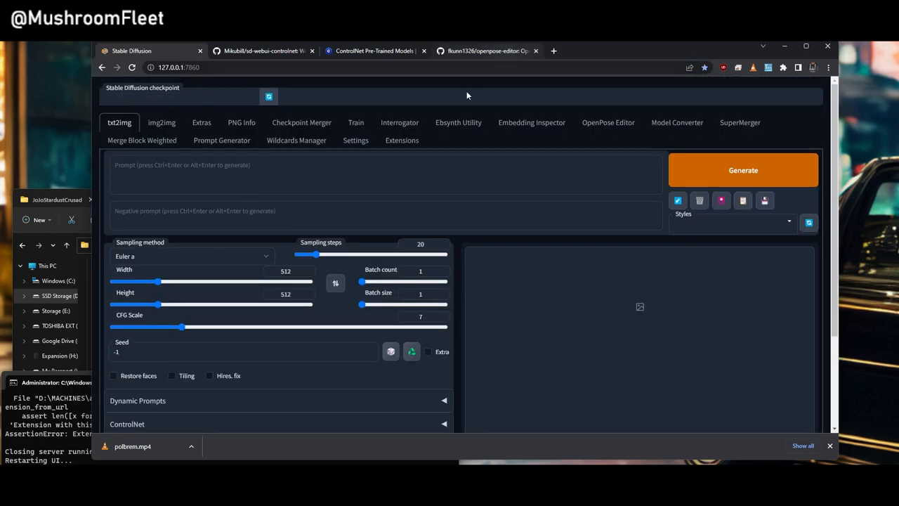
pyautogui.click(401, 139)
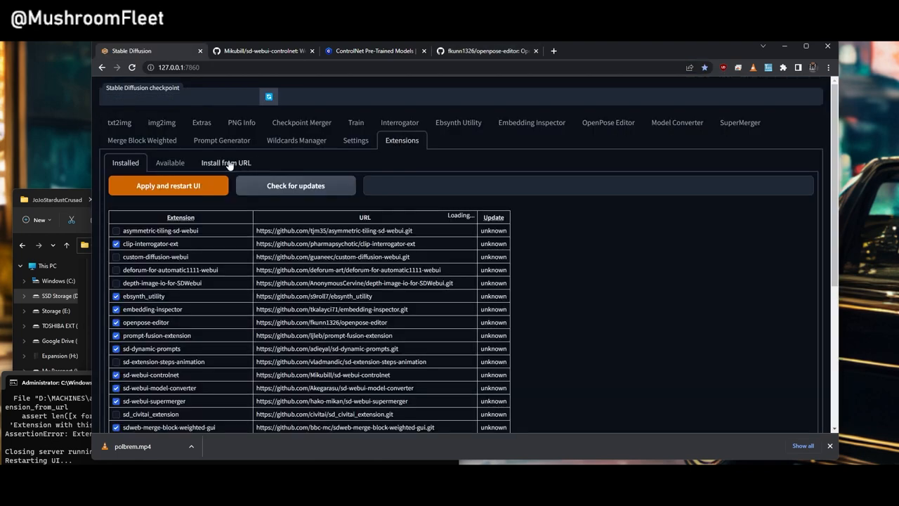
pyautogui.click(226, 163)
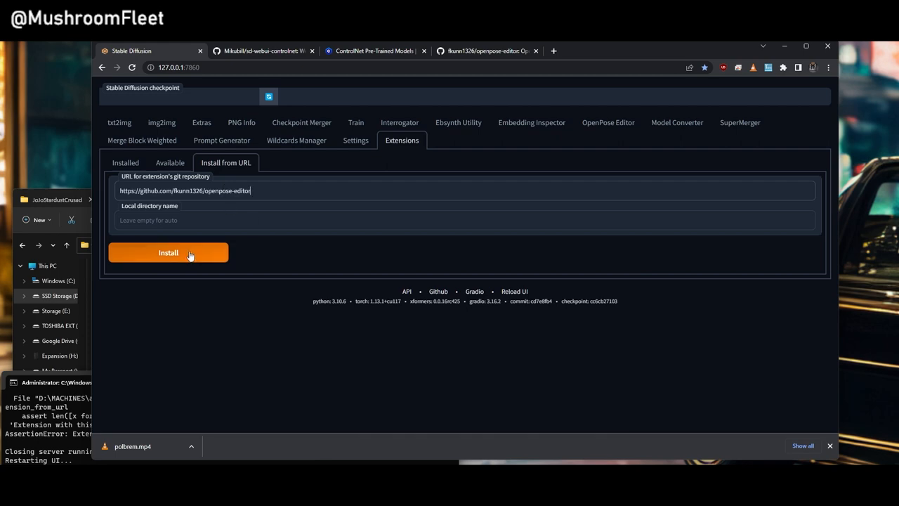
pyautogui.click(168, 252)
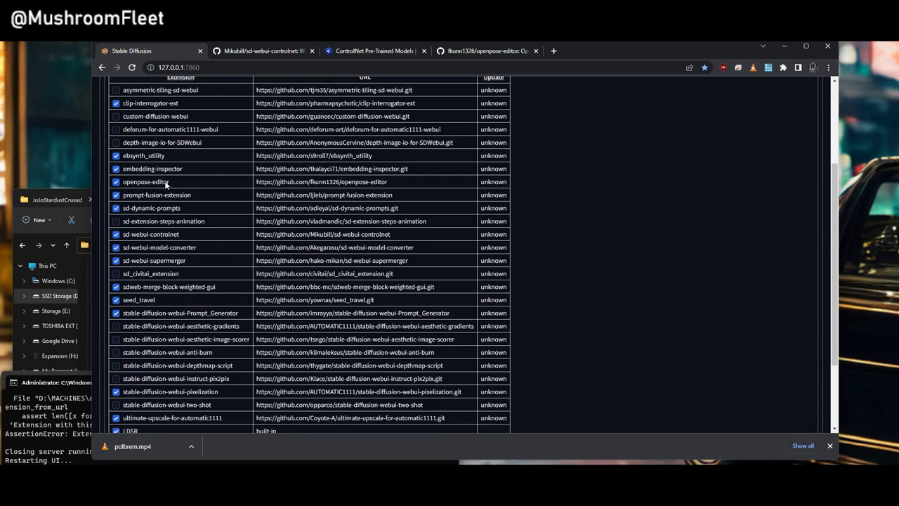
pyautogui.scroll(3)
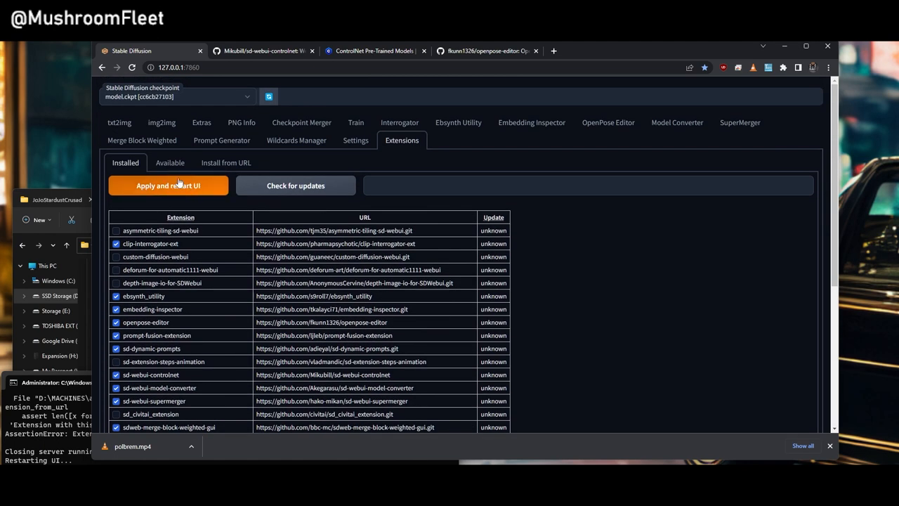
pyautogui.moveTo(608, 122)
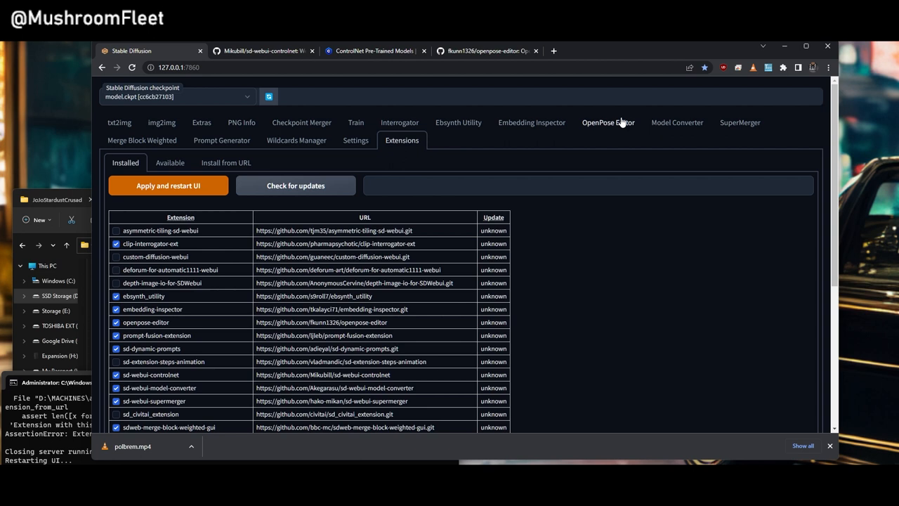
# - Add a second skeleton to the 2048x2048 OpenPose canvas and save it as PNG
pyautogui.click(608, 122)
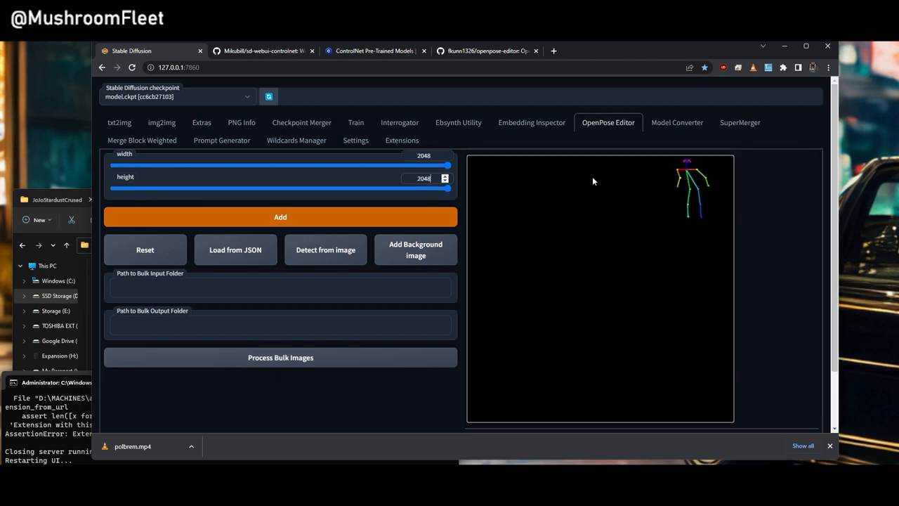
pyautogui.click(281, 216)
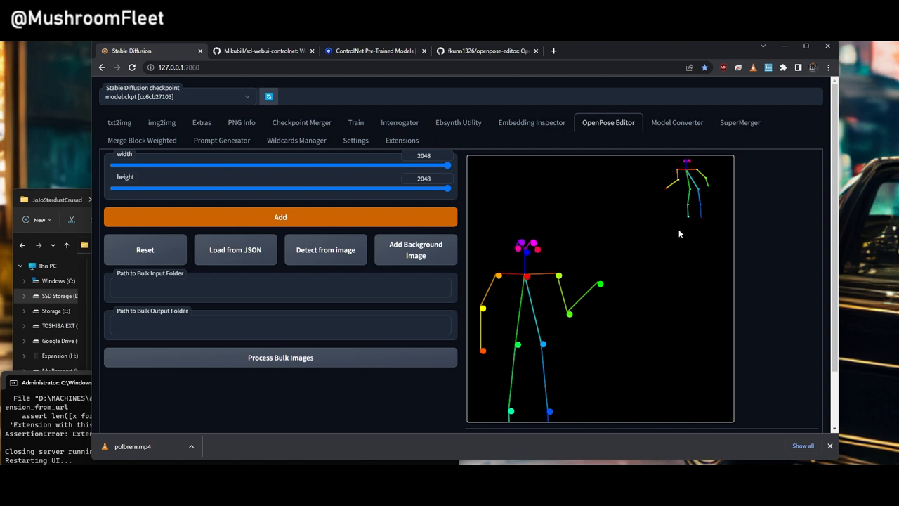
pyautogui.scroll(-3)
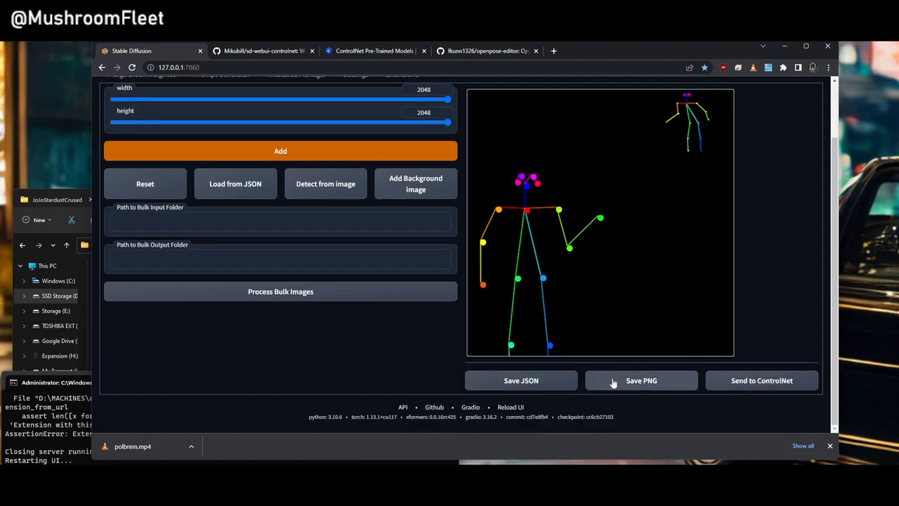
pyautogui.click(640, 380)
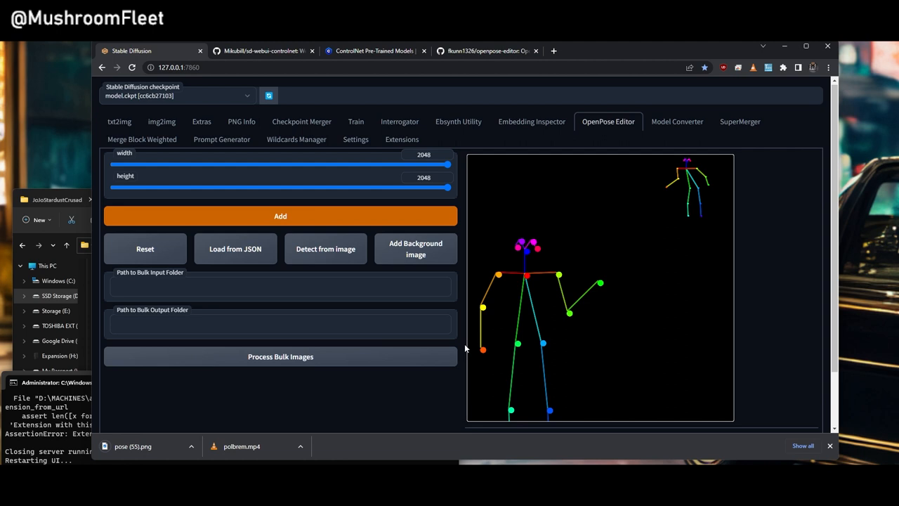
pyautogui.scroll(-3)
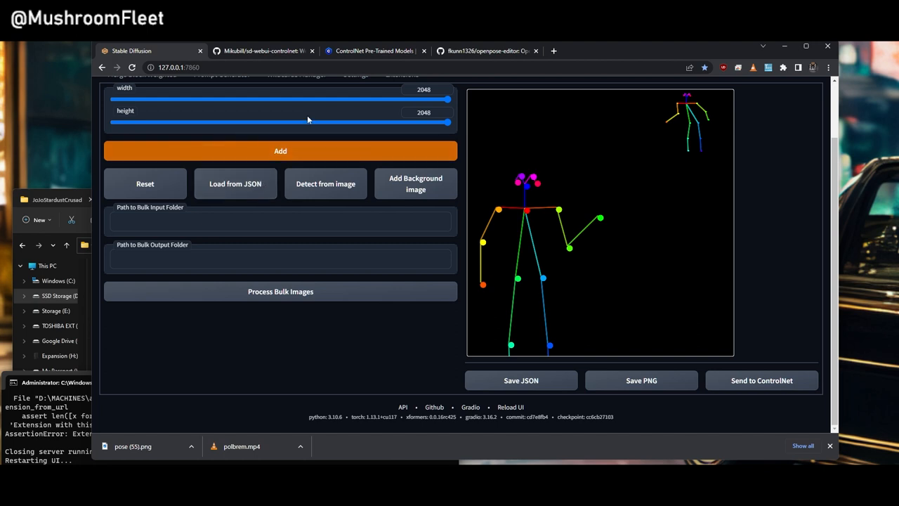
pyautogui.moveTo(47, 204)
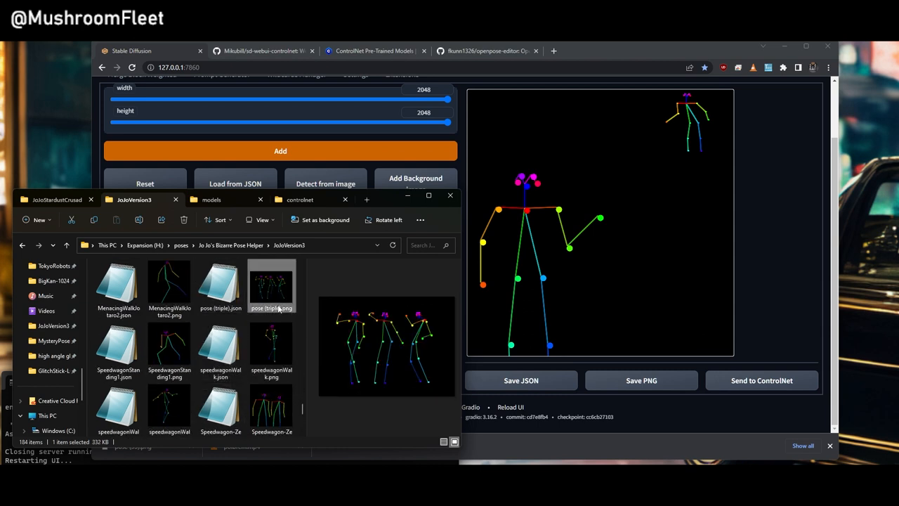
pyautogui.moveTo(502, 312)
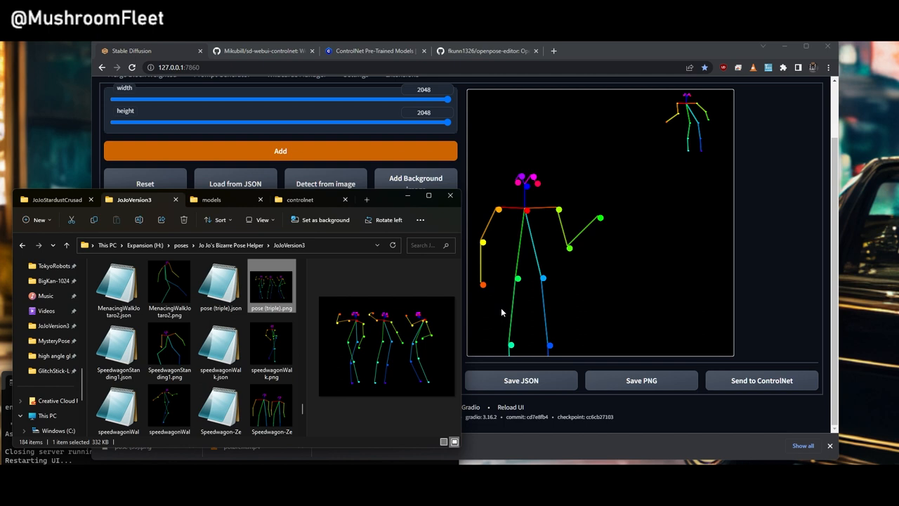
pyautogui.moveTo(348, 350)
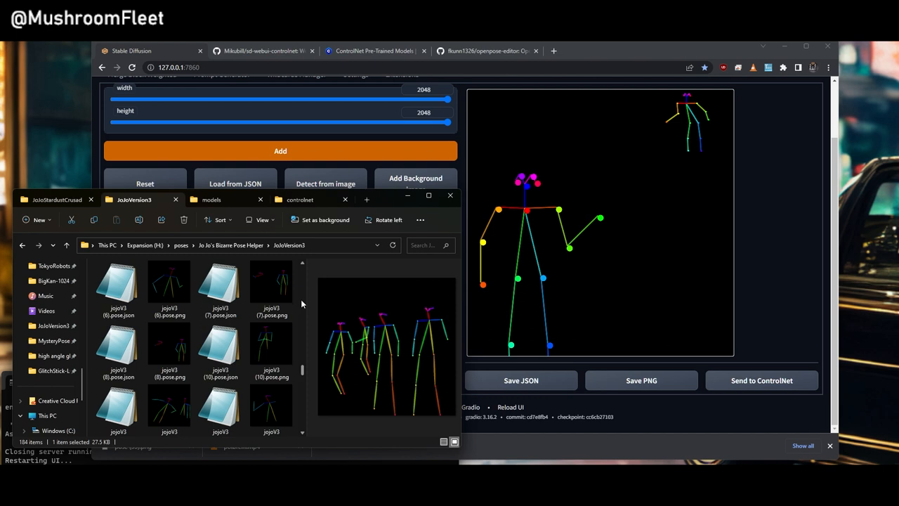
pyautogui.moveTo(313, 310)
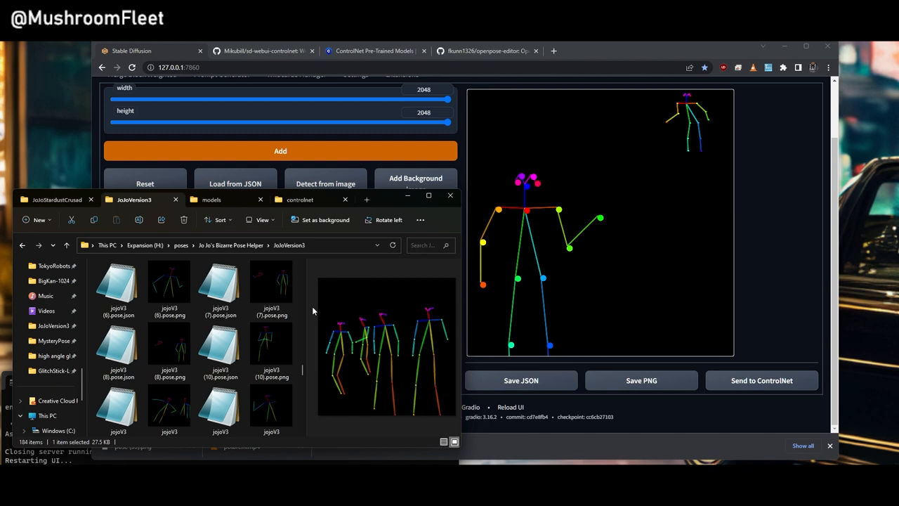
pyautogui.moveTo(473, 151)
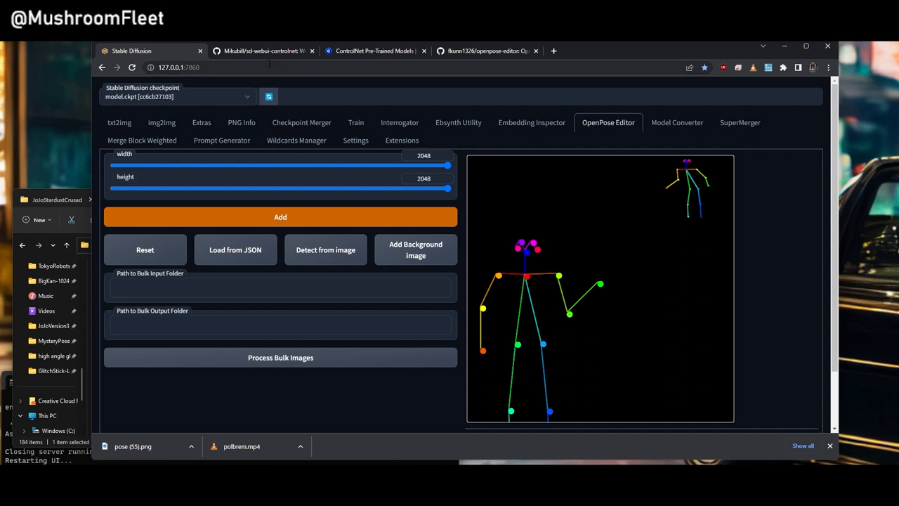
# - Look over txt2img and img2img, then enter the txt2img prompt 'A woman Standing'
pyautogui.click(119, 122)
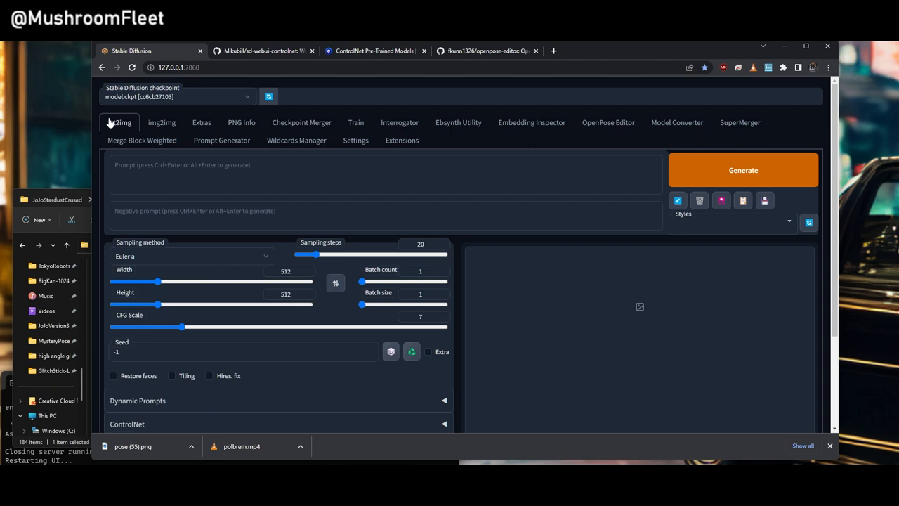
pyautogui.click(161, 122)
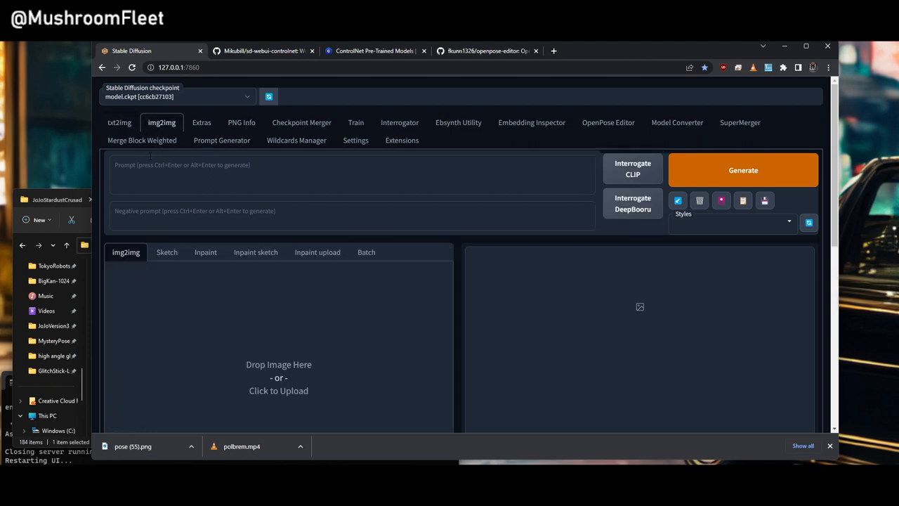
pyautogui.scroll(-3)
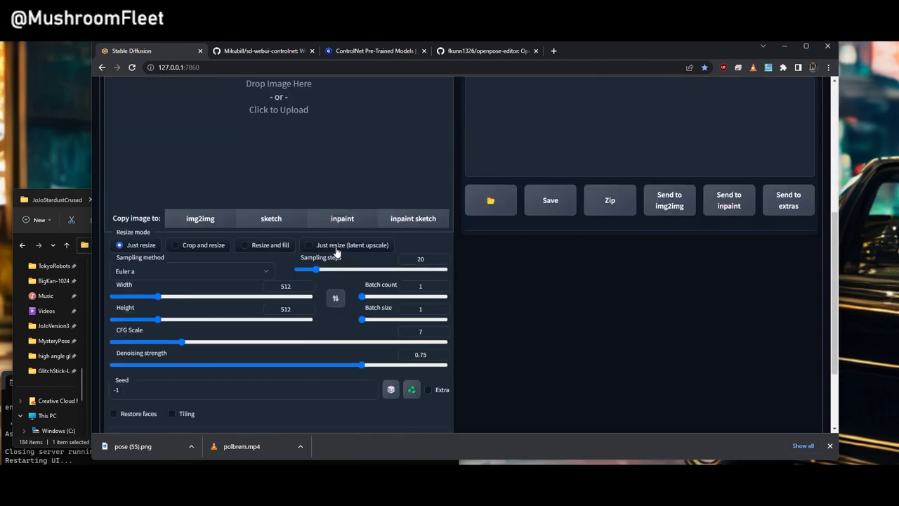
pyautogui.scroll(-3)
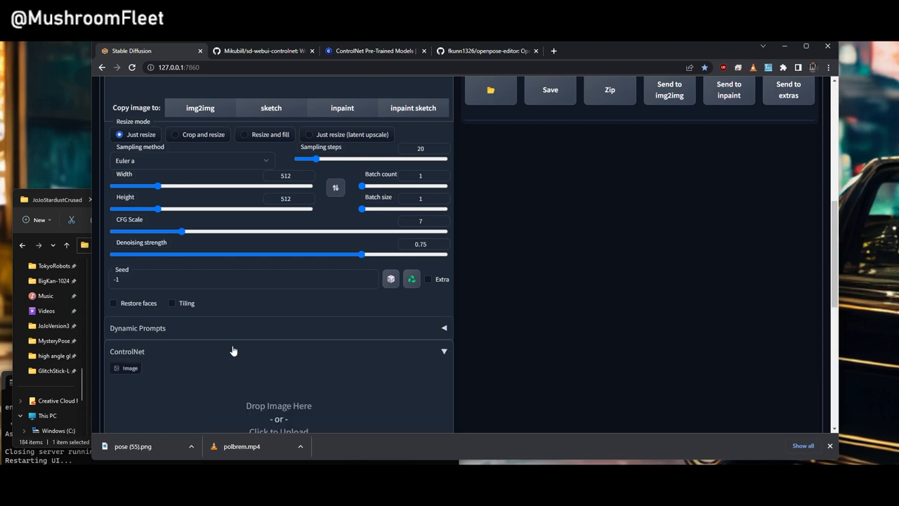
pyautogui.scroll(3)
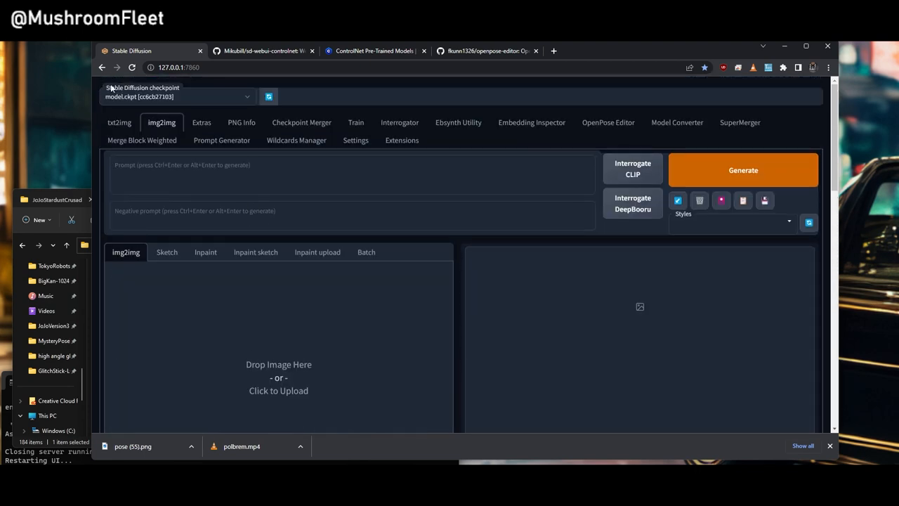
pyautogui.click(118, 123)
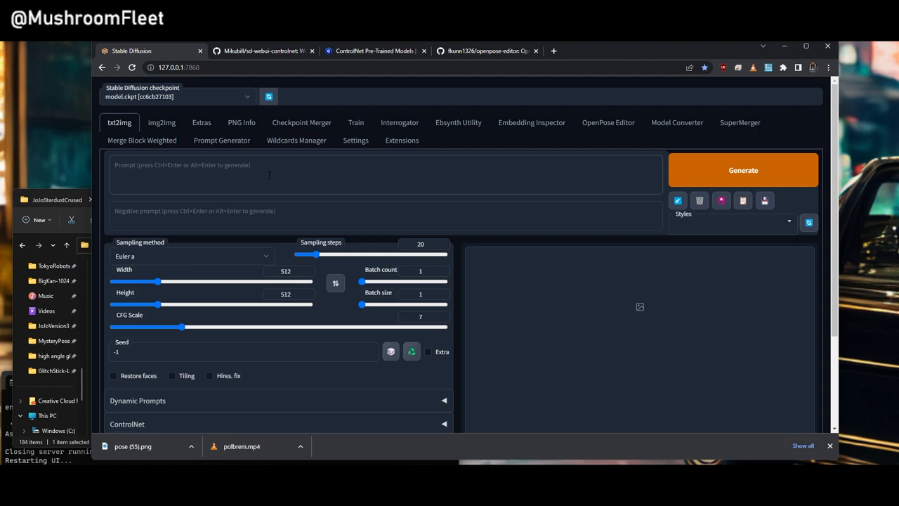
pyautogui.write('A woman')
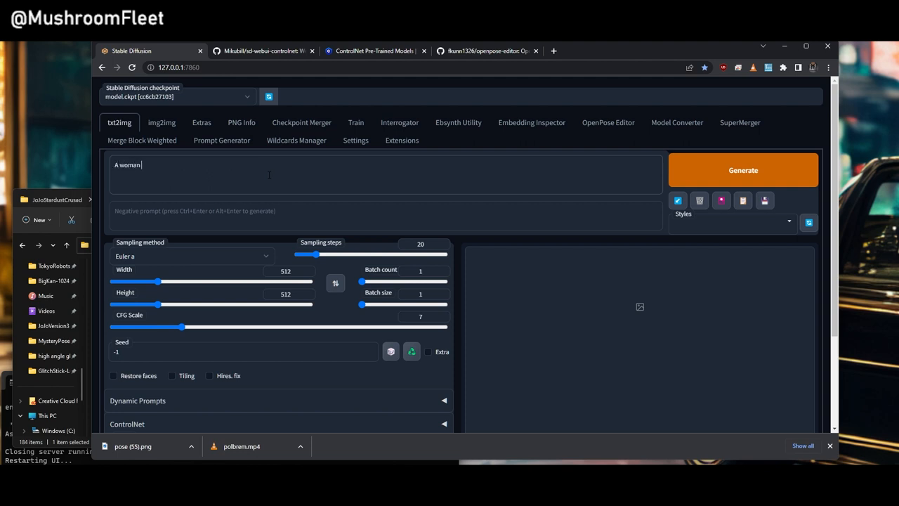
pyautogui.write('Standing')
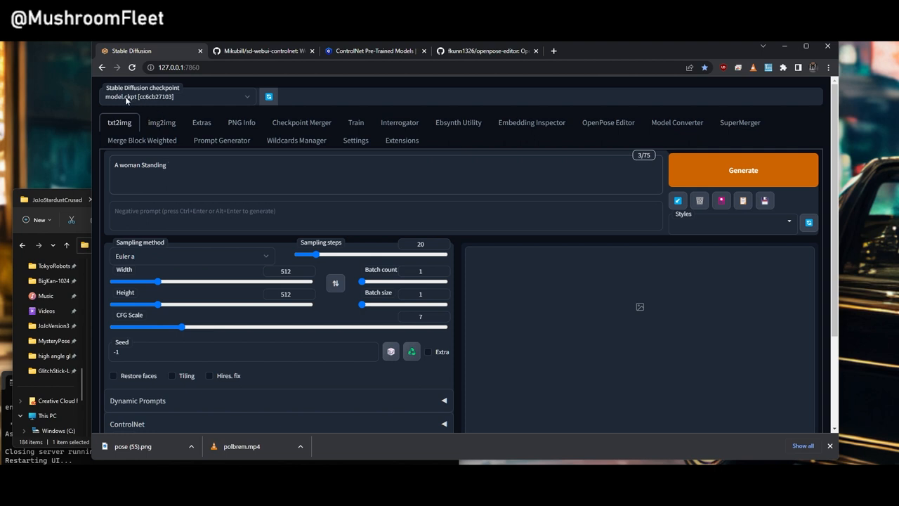
pyautogui.moveTo(176, 99)
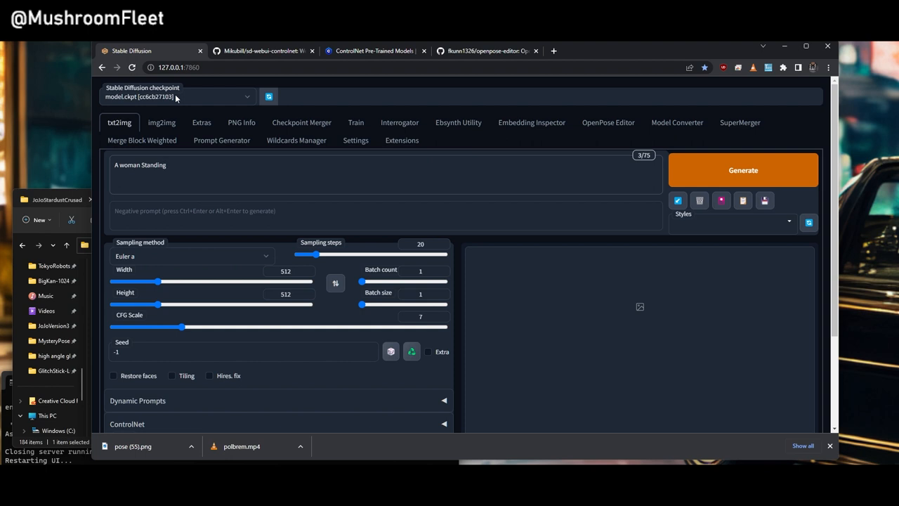
# - Set sampling steps, choose the openpose ControlNet model, and enable ControlNet
pyautogui.click(193, 255)
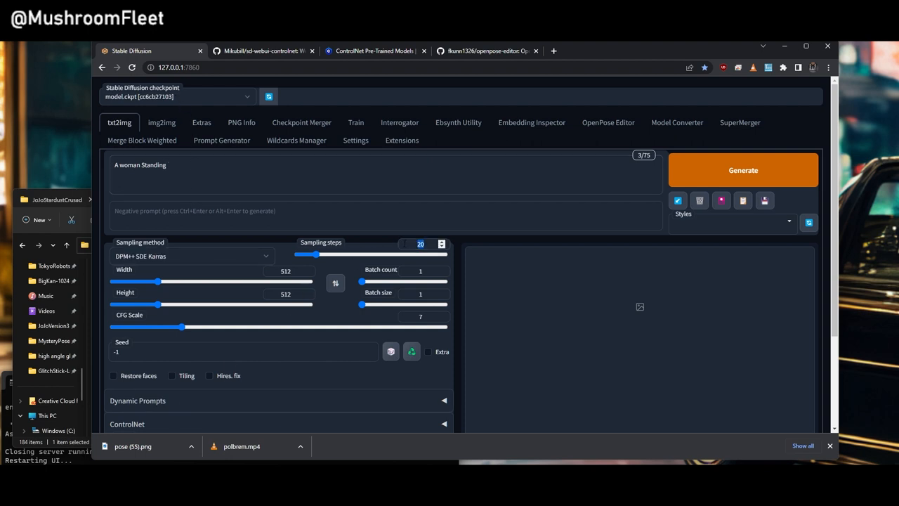
pyautogui.scroll(-3)
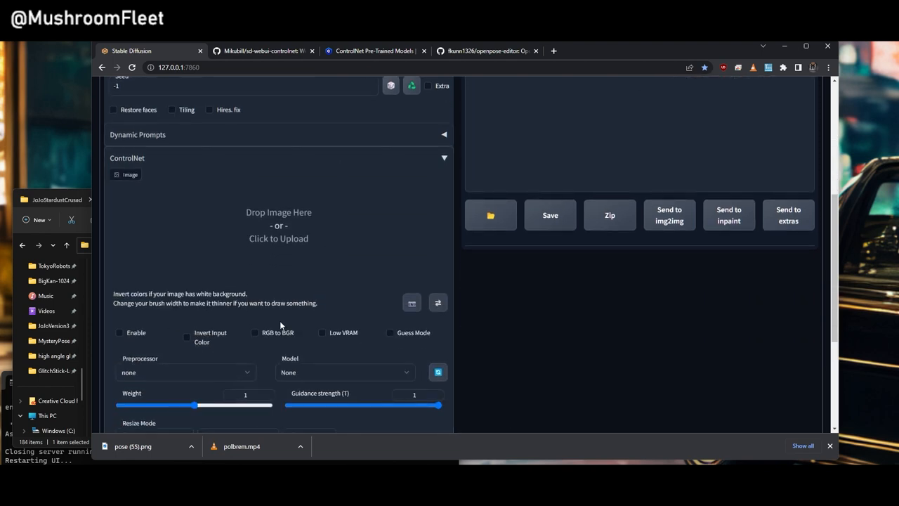
pyautogui.click(344, 372)
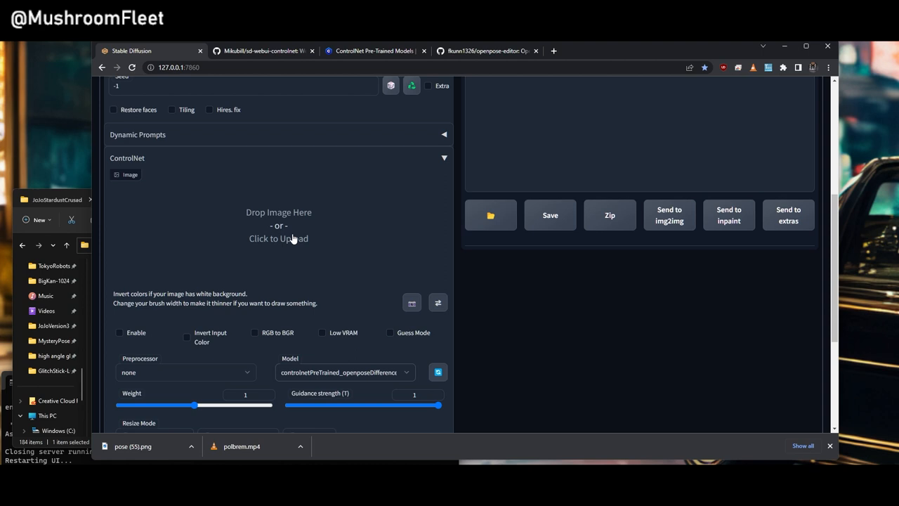
pyautogui.click(119, 332)
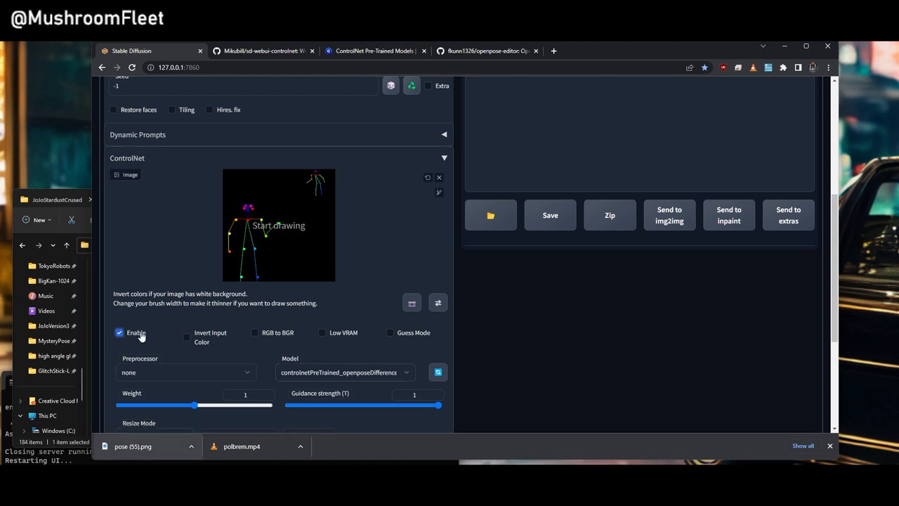
pyautogui.moveTo(384, 377)
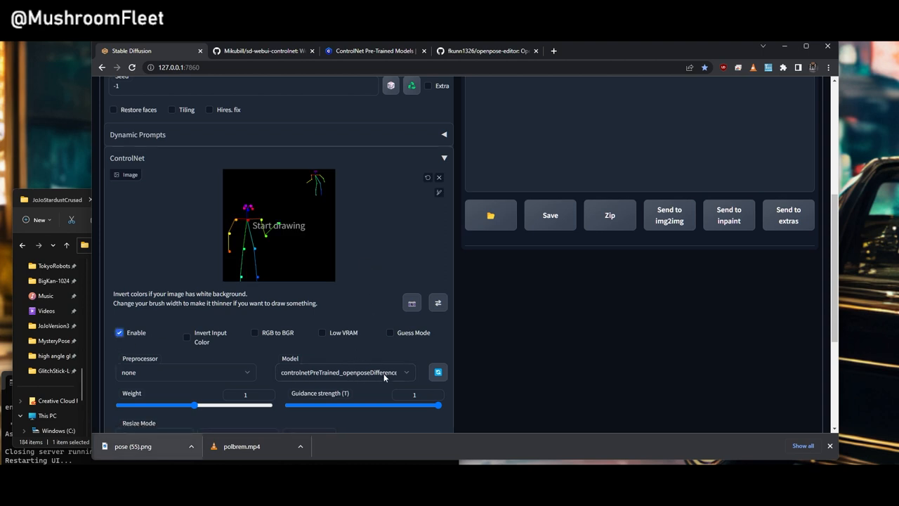
pyautogui.moveTo(359, 255)
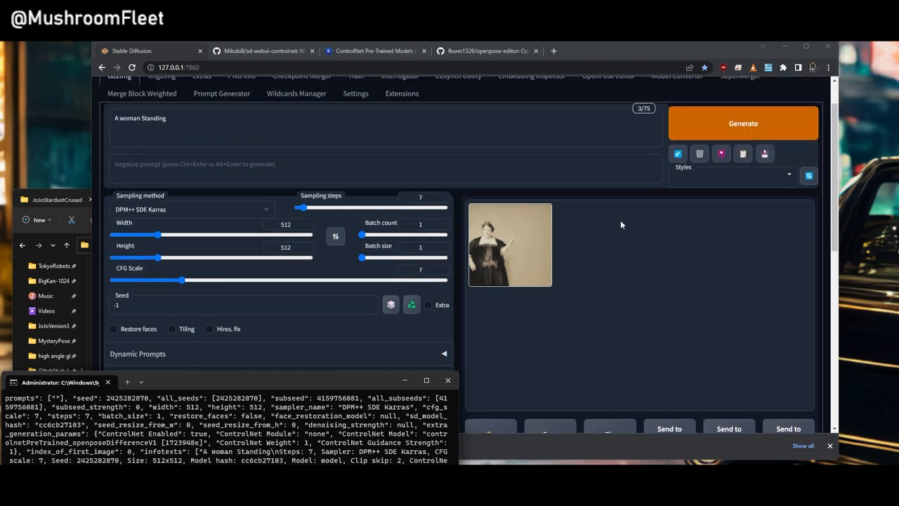
# - Load the dreamshaper checkpoint, generate, then regenerate with the prompt '2woman Standing'
pyautogui.click(744, 123)
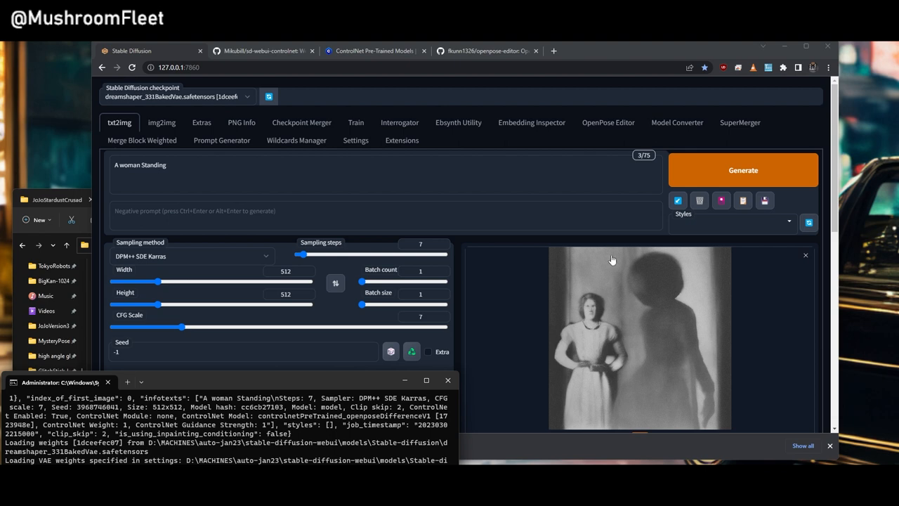
pyautogui.click(743, 170)
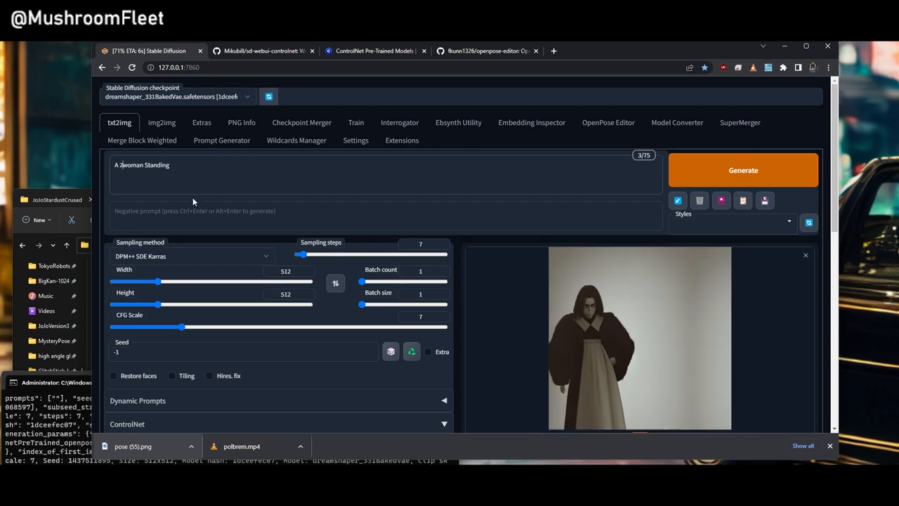
pyautogui.click(608, 122)
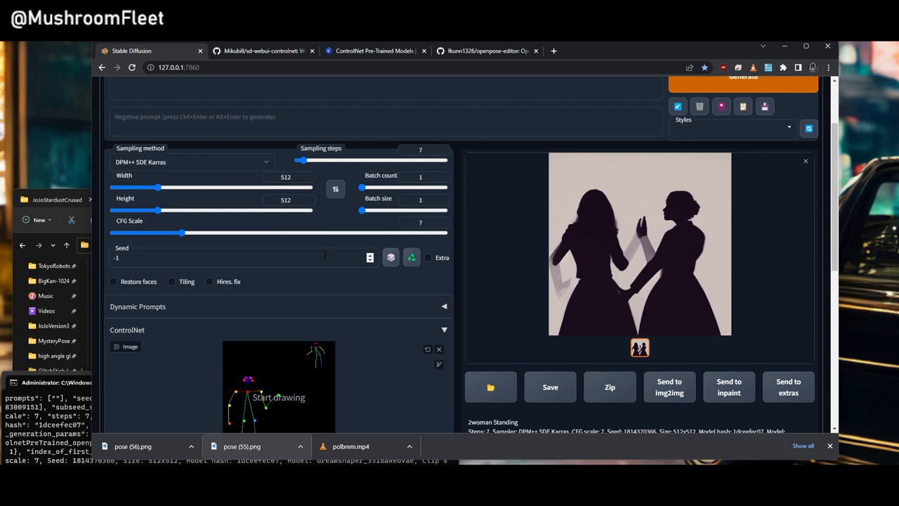
pyautogui.scroll(-3)
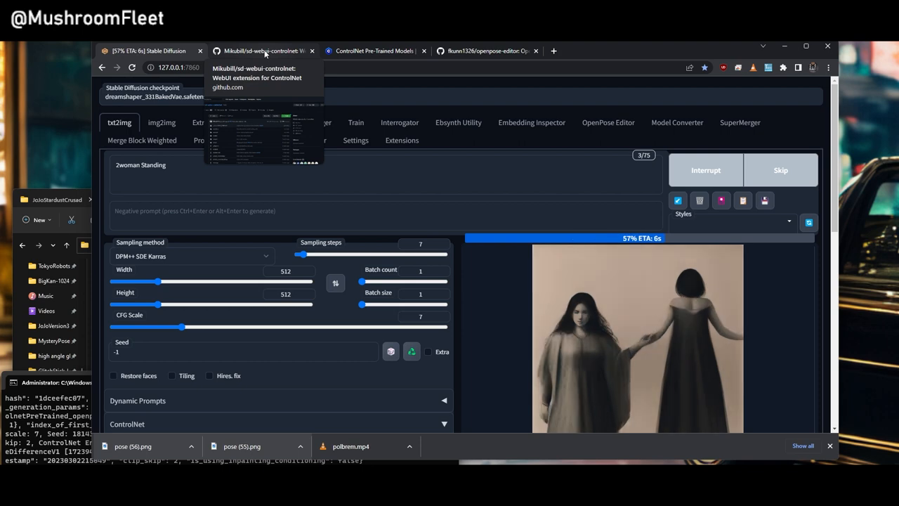
# - Glance at the Civitai and openpose-editor tabs, then scroll the sd-webui-controlnet README to Usage
pyautogui.click(263, 51)
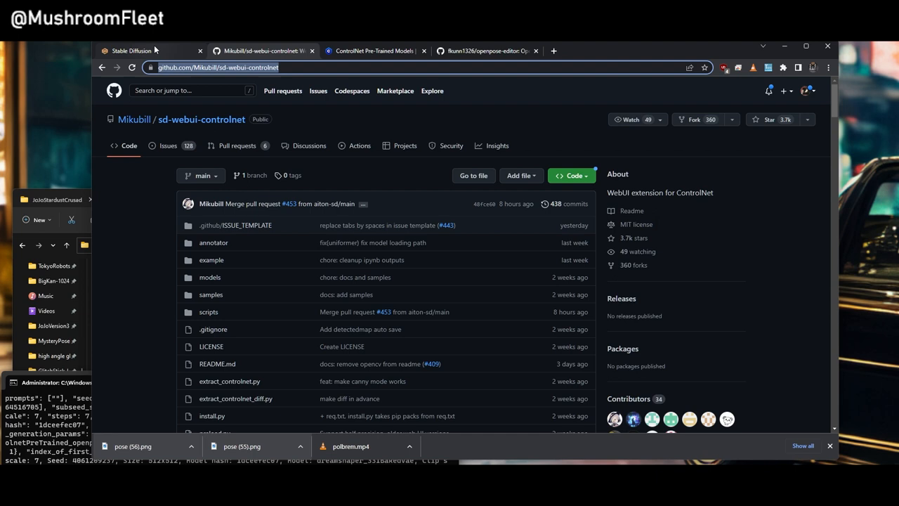
pyautogui.moveTo(132, 51)
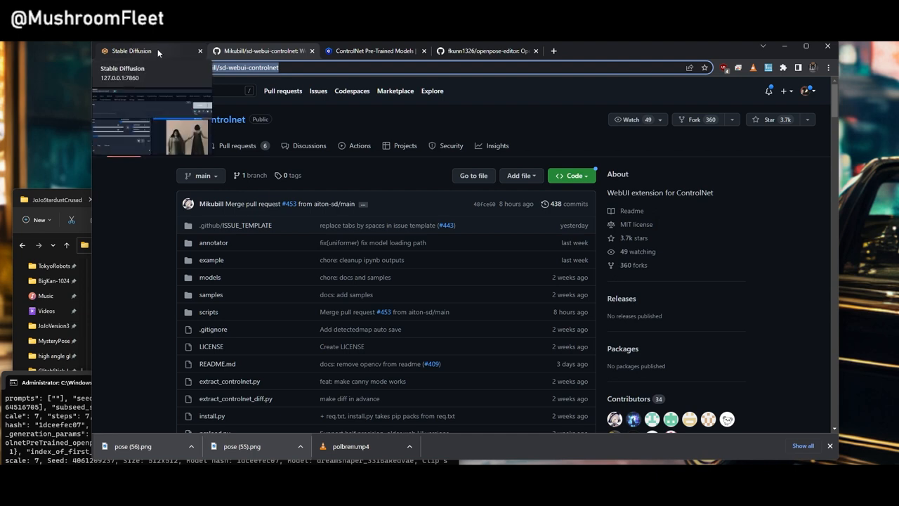
pyautogui.click(375, 51)
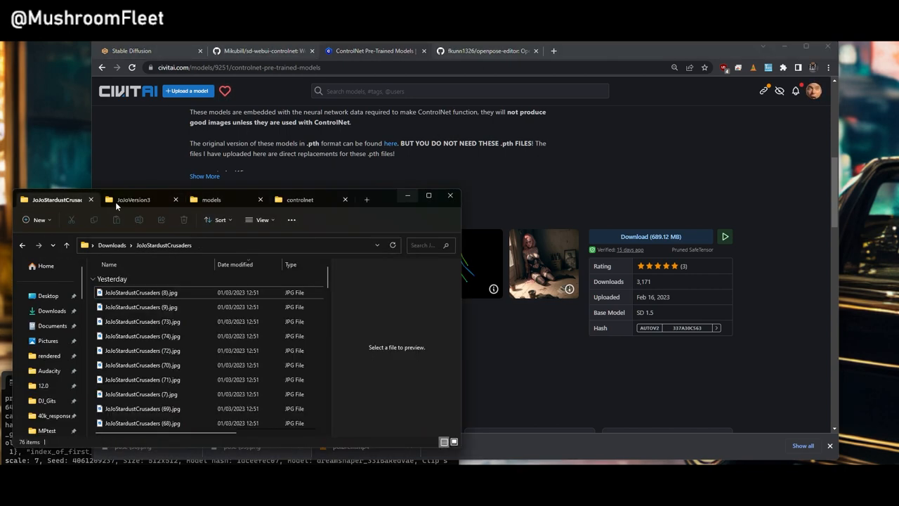
pyautogui.click(210, 200)
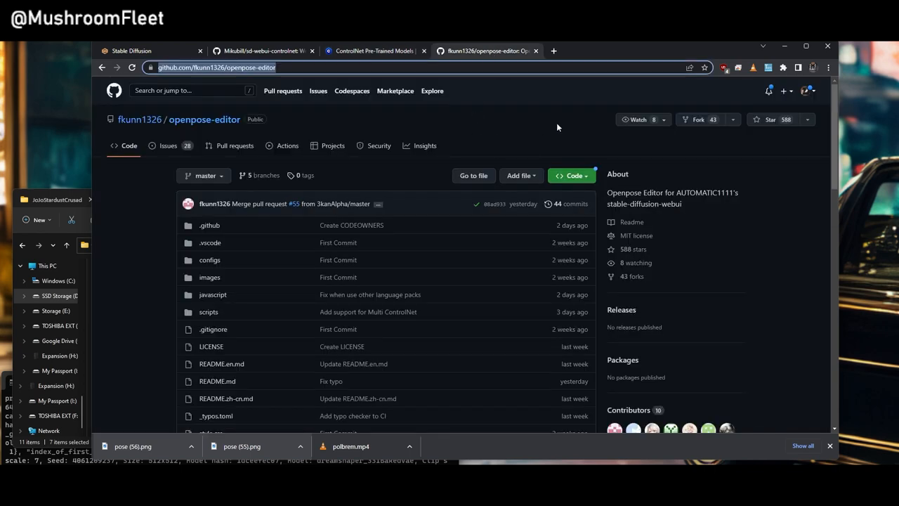
pyautogui.click(263, 51)
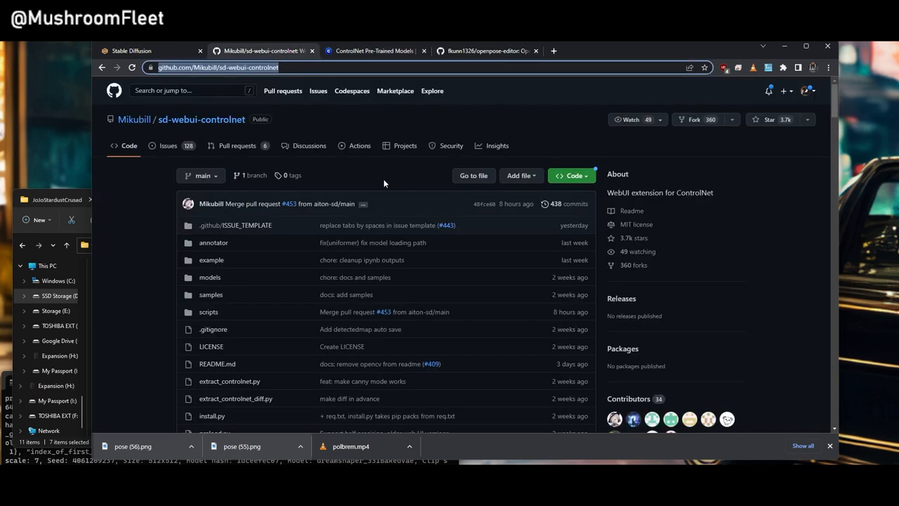
pyautogui.scroll(-3)
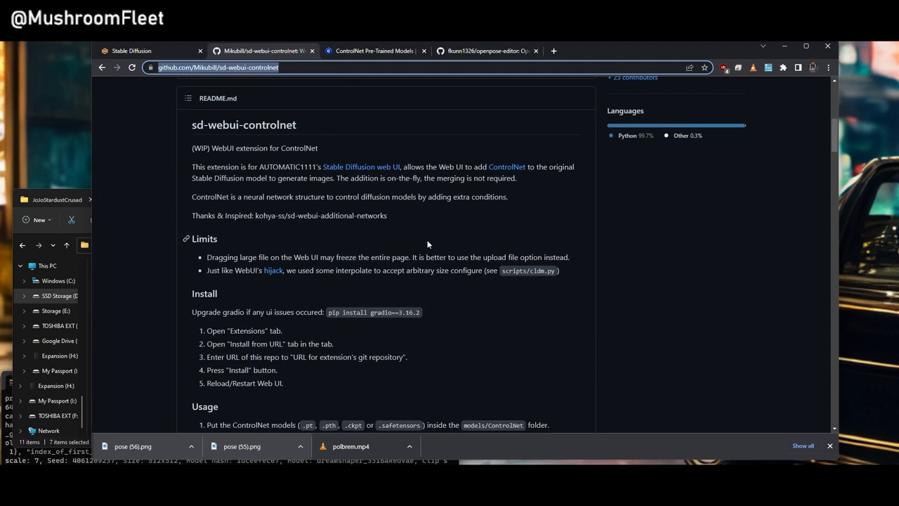
pyautogui.scroll(-3)
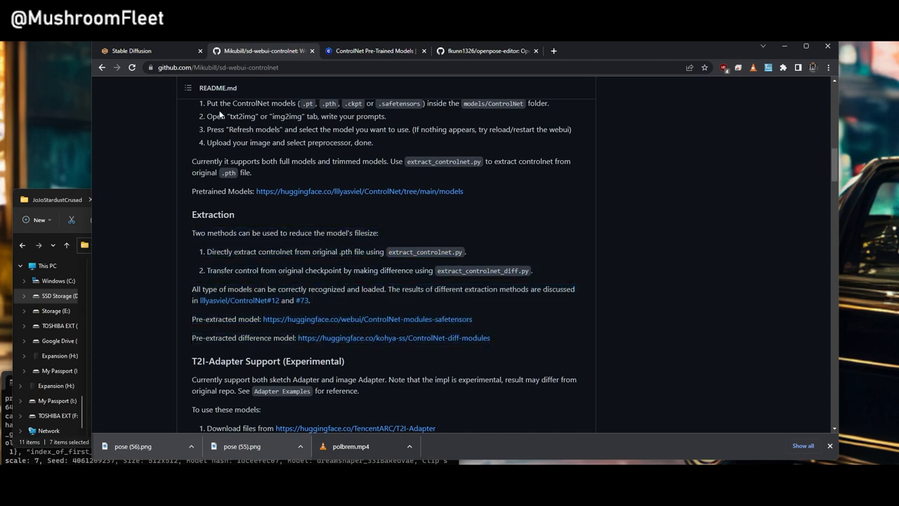
pyautogui.moveTo(151, 51)
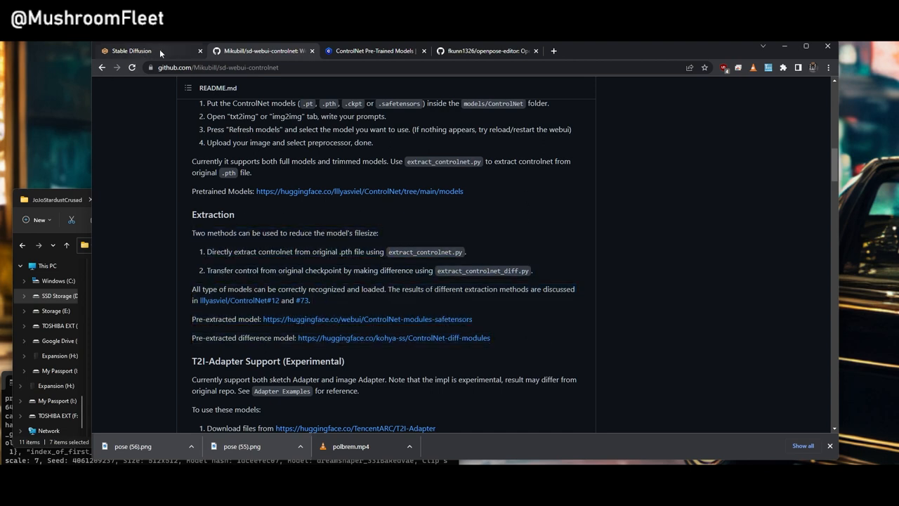
# - Append the '__scenario__' wildcard to the '2woman Standing' prompt
pyautogui.click(130, 51)
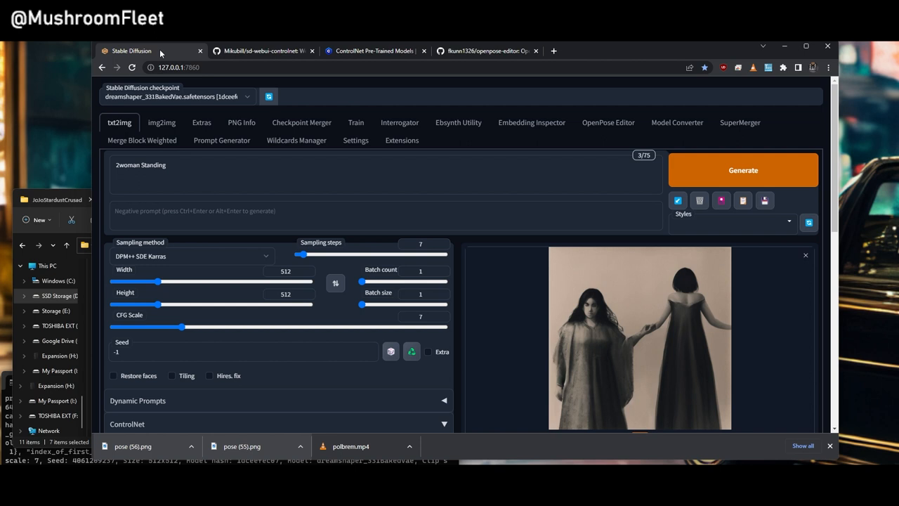
pyautogui.scroll(-3)
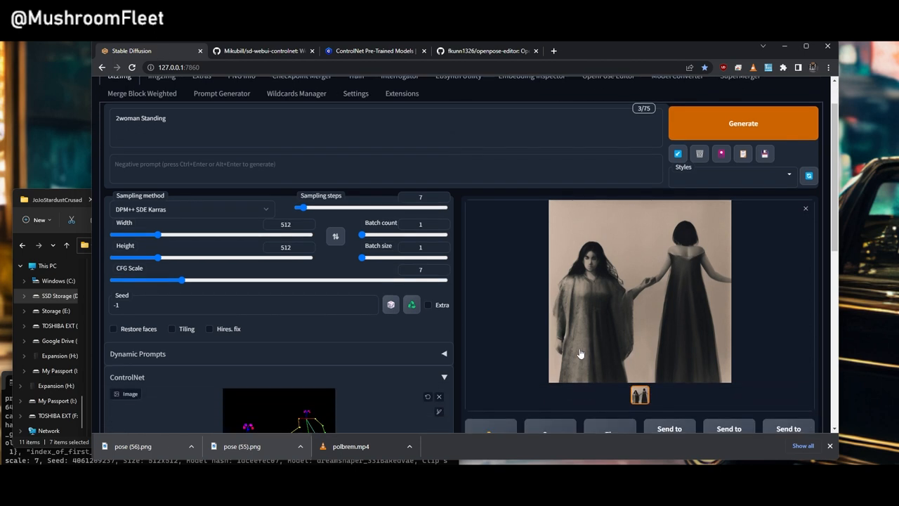
pyautogui.scroll(-3)
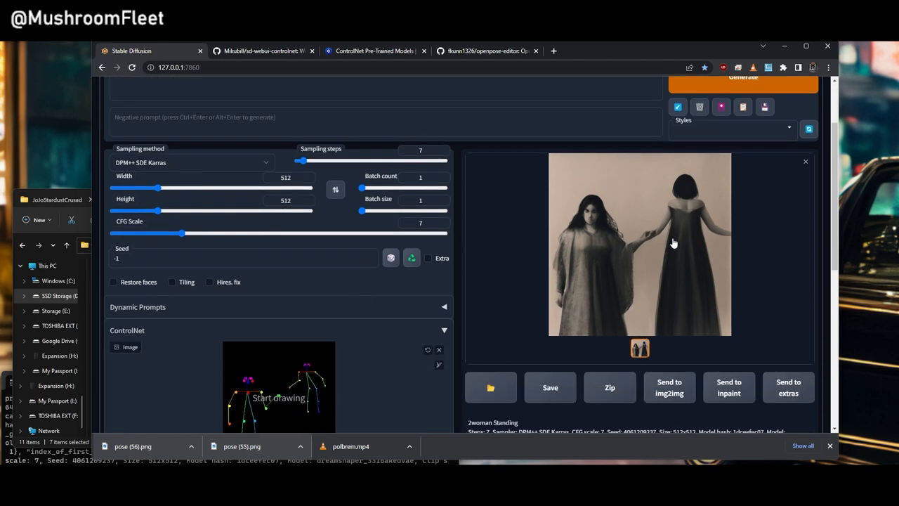
pyautogui.scroll(3)
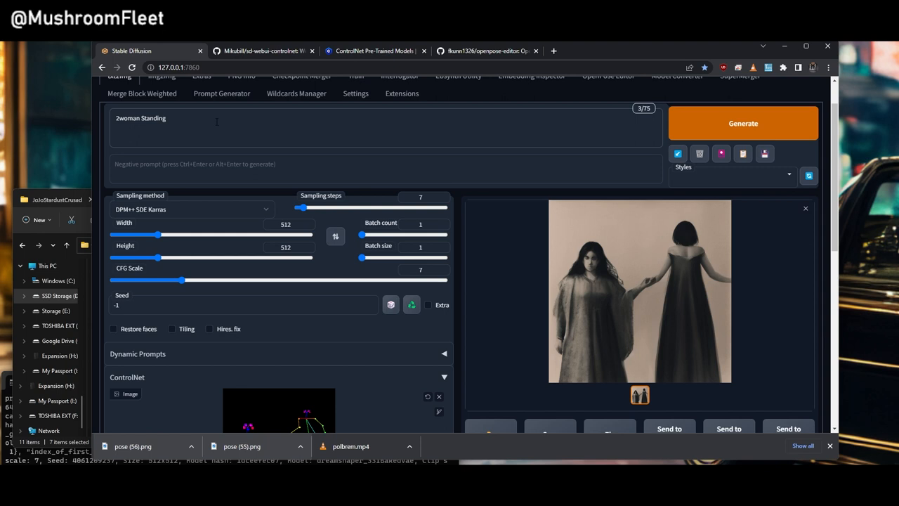
pyautogui.write('___')
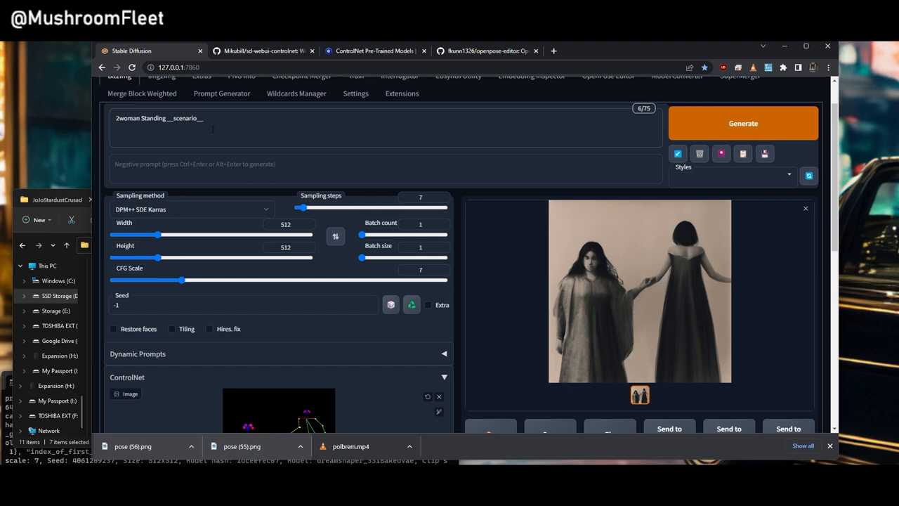
# - Set the negative prompt to '(dangerHawk:1.5) (DangerMouse:1.5)' and generate a new image
pyautogui.click(281, 164)
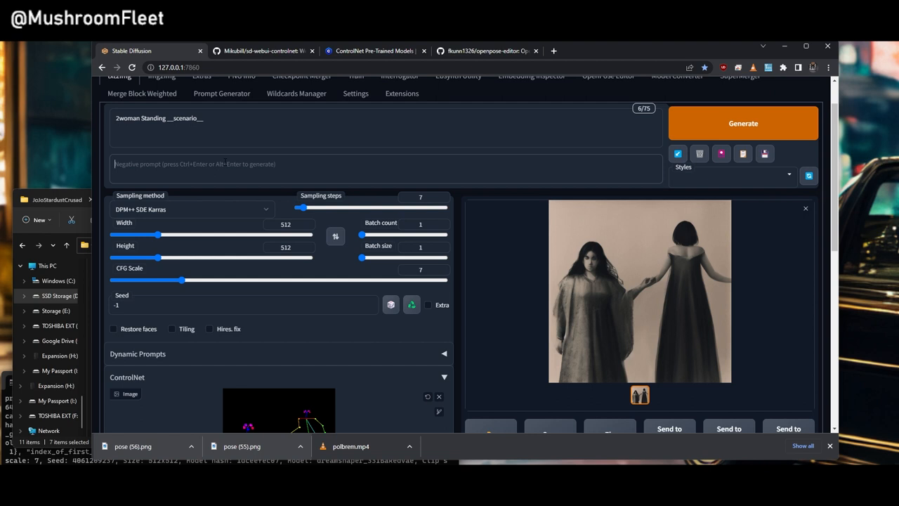
pyautogui.write('(dange')
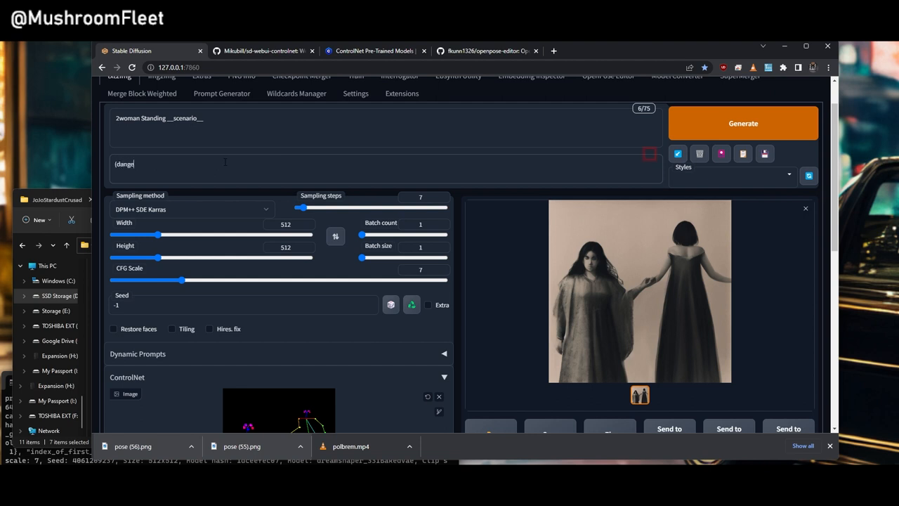
pyautogui.write('Hawk')
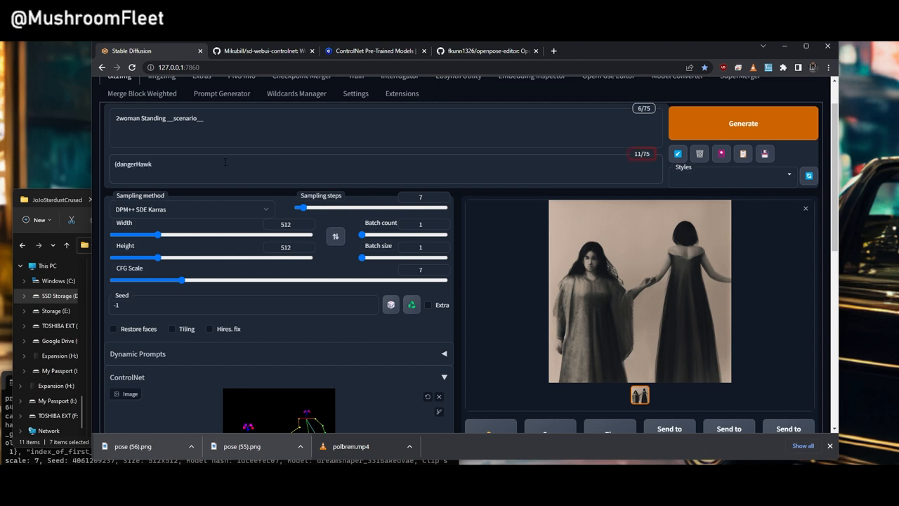
pyautogui.write(':1.5) (DangerMouse')
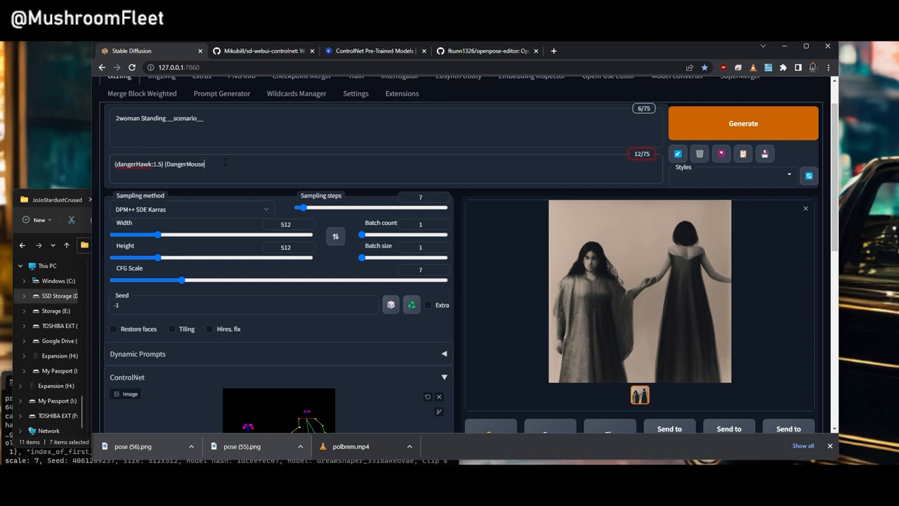
pyautogui.write(':1.5)')
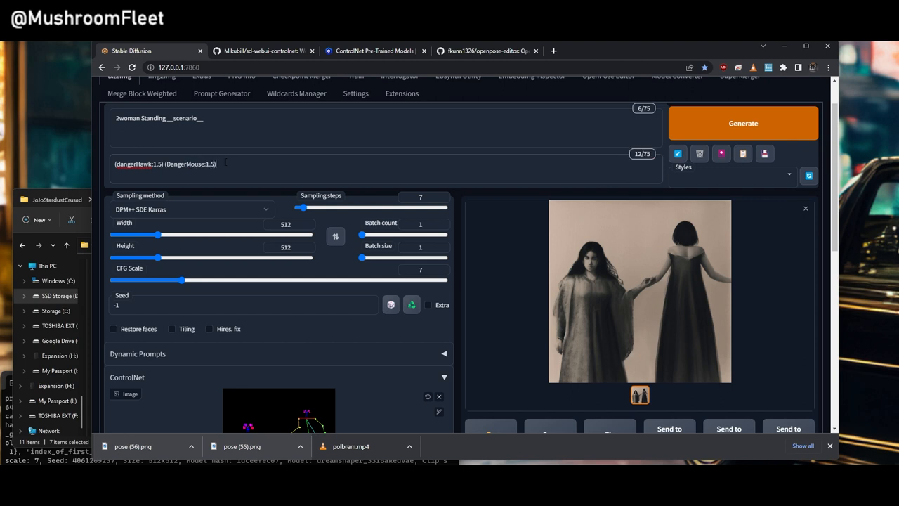
pyautogui.click(743, 123)
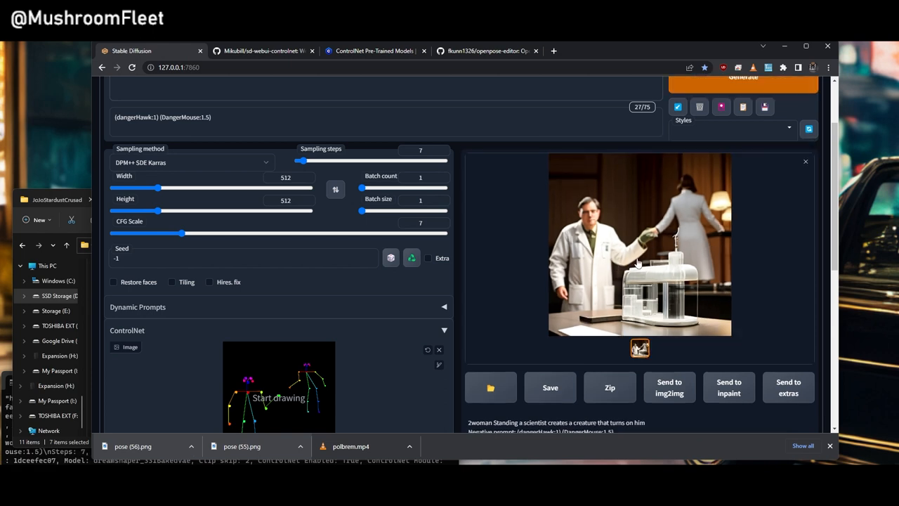
pyautogui.scroll(3)
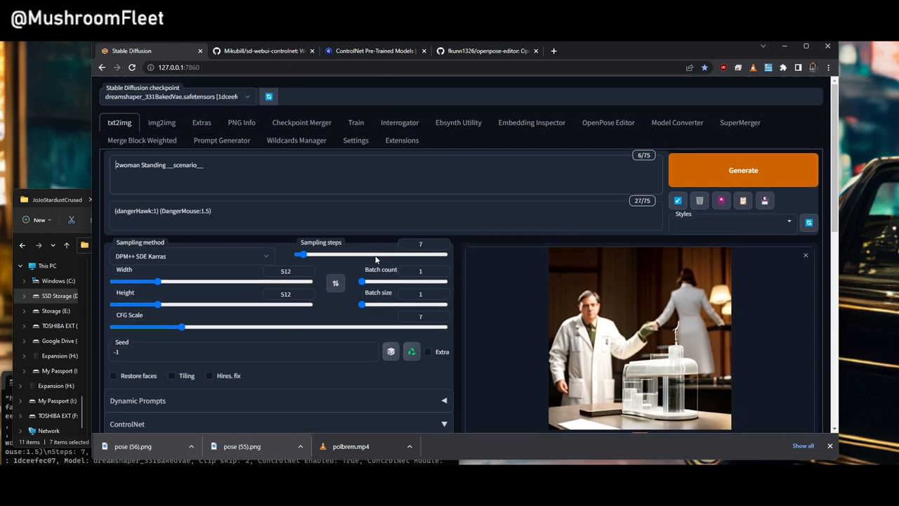
pyautogui.moveTo(608, 123)
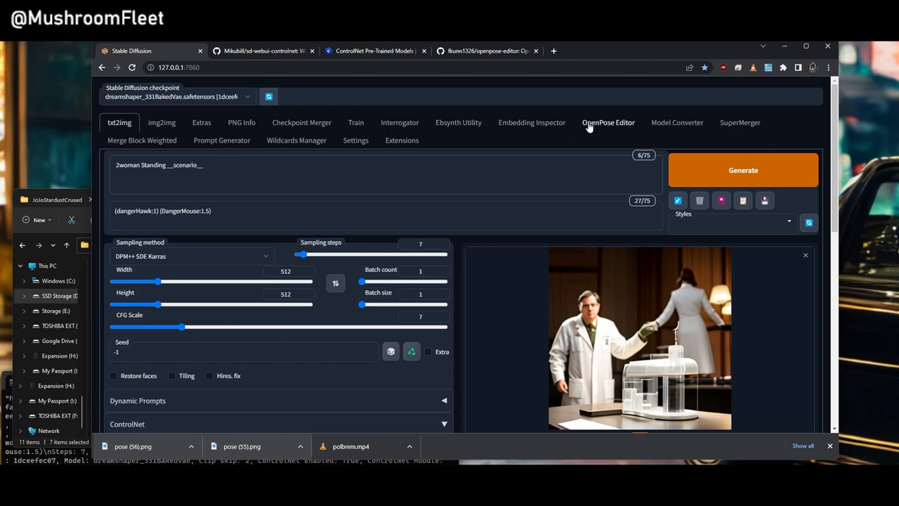
# - Check the pose skeletons, then view the Canny and HED model versions on Civitai
pyautogui.click(608, 123)
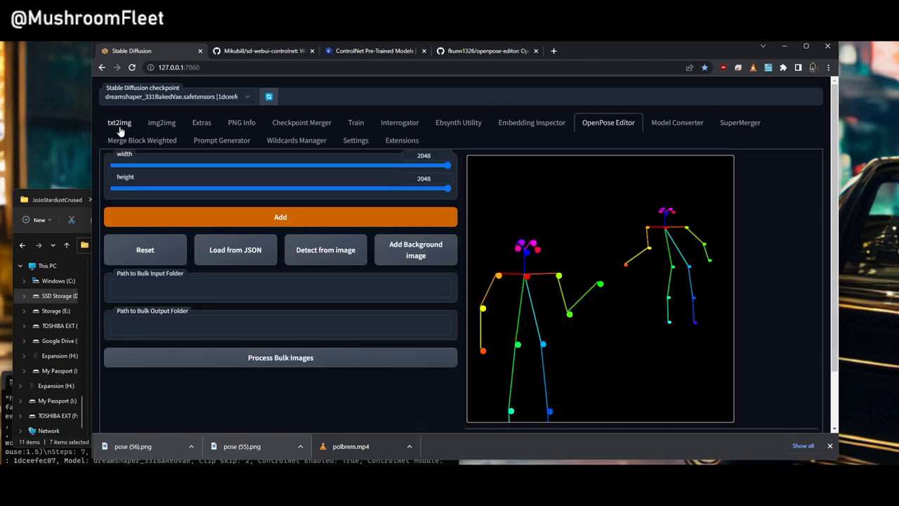
pyautogui.click(344, 264)
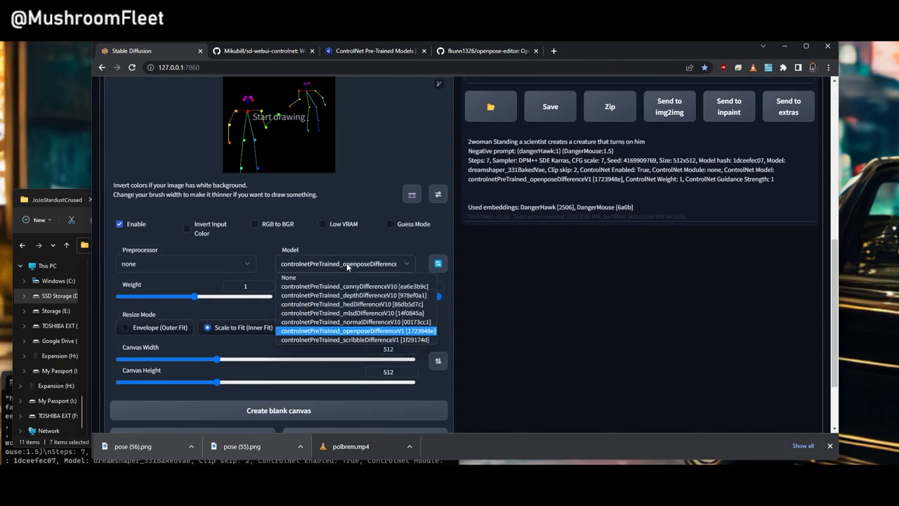
pyautogui.click(376, 51)
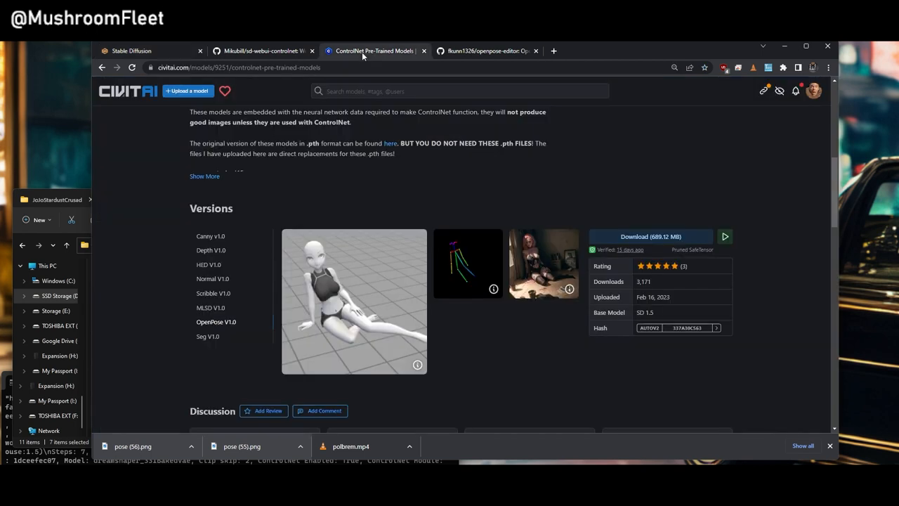
pyautogui.click(210, 235)
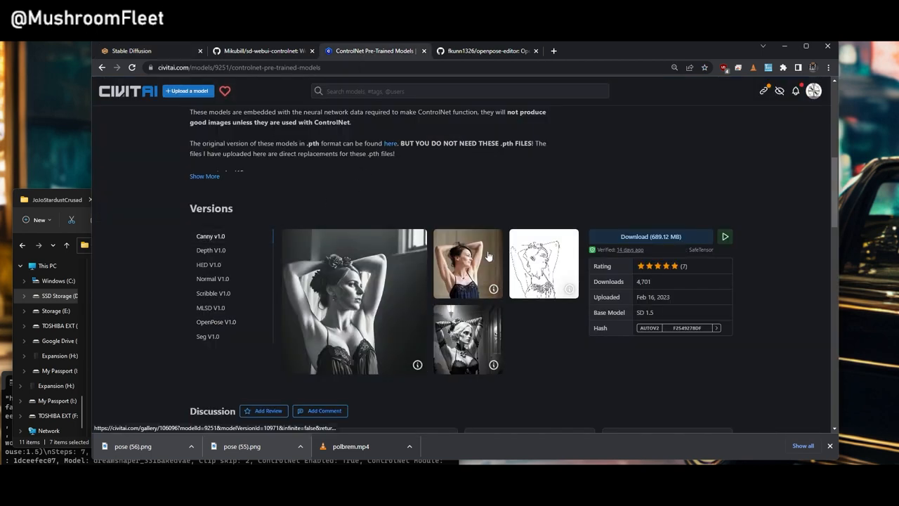
pyautogui.click(209, 265)
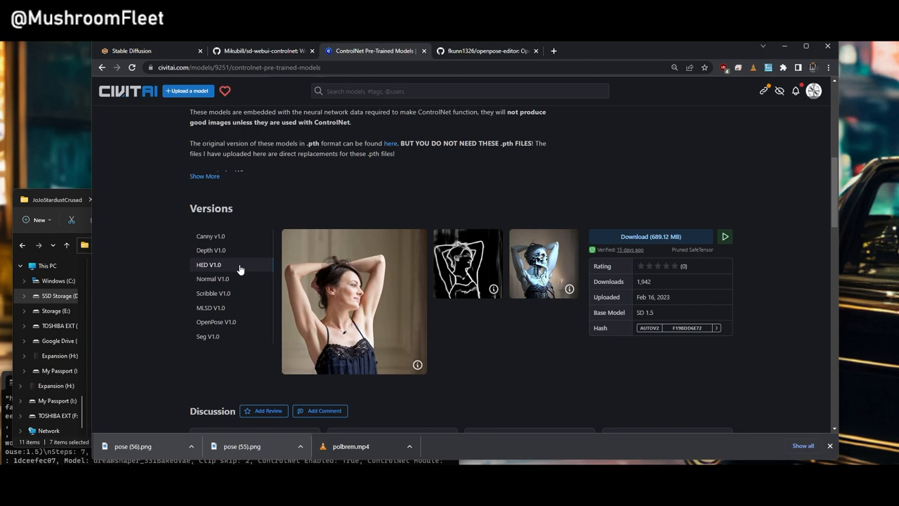
pyautogui.click(130, 51)
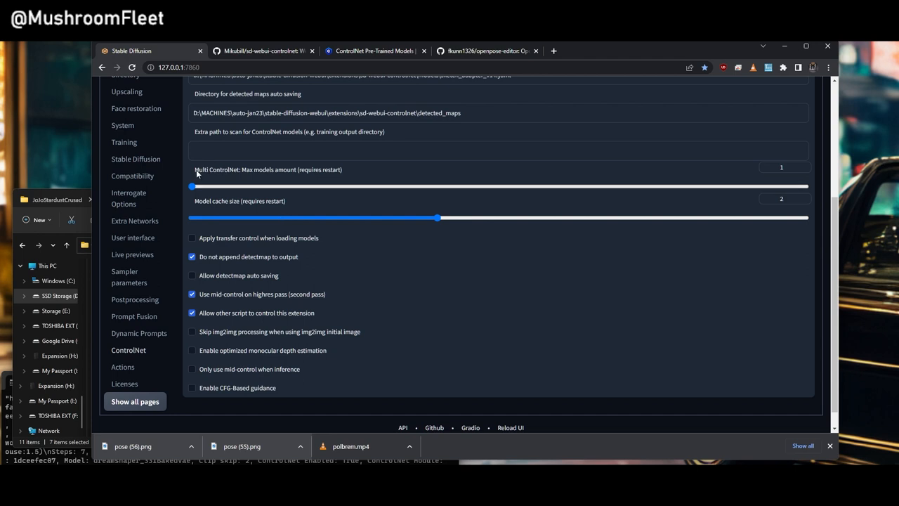
# - Drag the Multi ControlNet max models amount slider from 1 up to 10
pyautogui.doubleClick(247, 170)
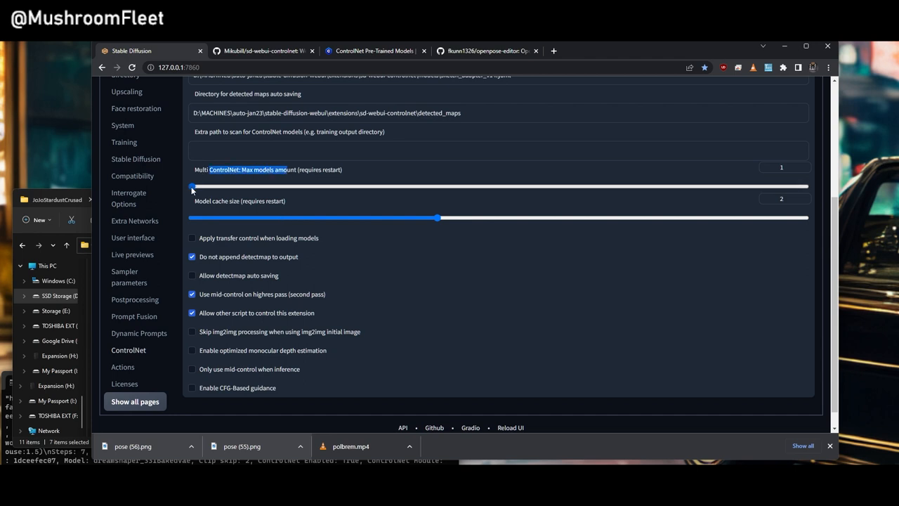
pyautogui.moveTo(192, 186); pyautogui.dragTo(262, 185)
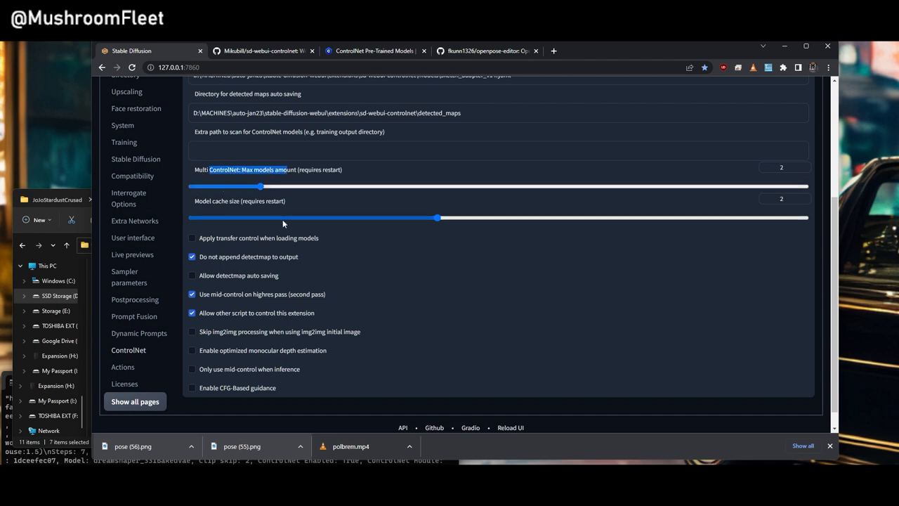
pyautogui.moveTo(262, 186); pyautogui.dragTo(804, 186)
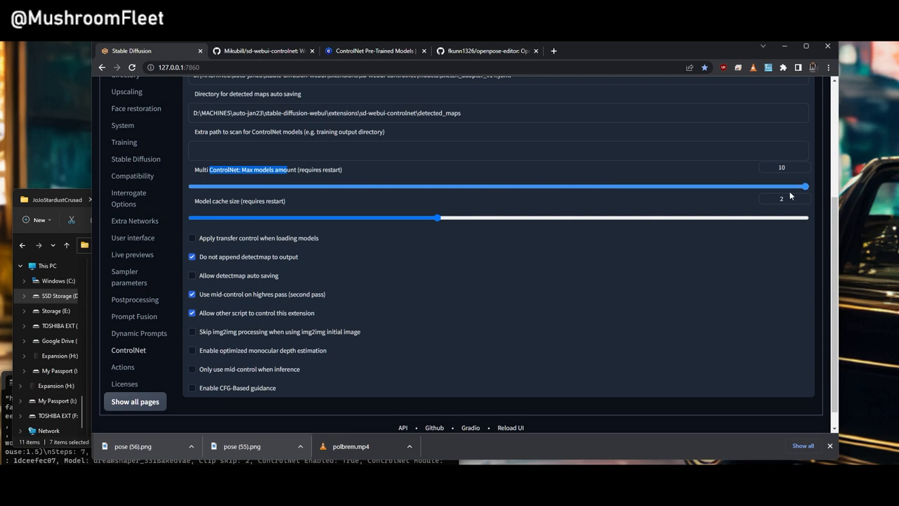
pyautogui.scroll(3)
pyautogui.write('webui-lite.bat')
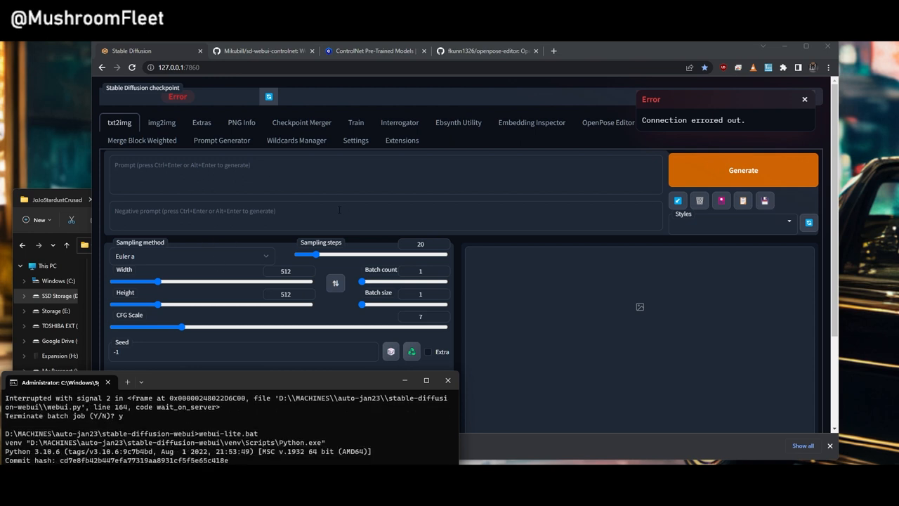
pyautogui.moveTo(468, 94)
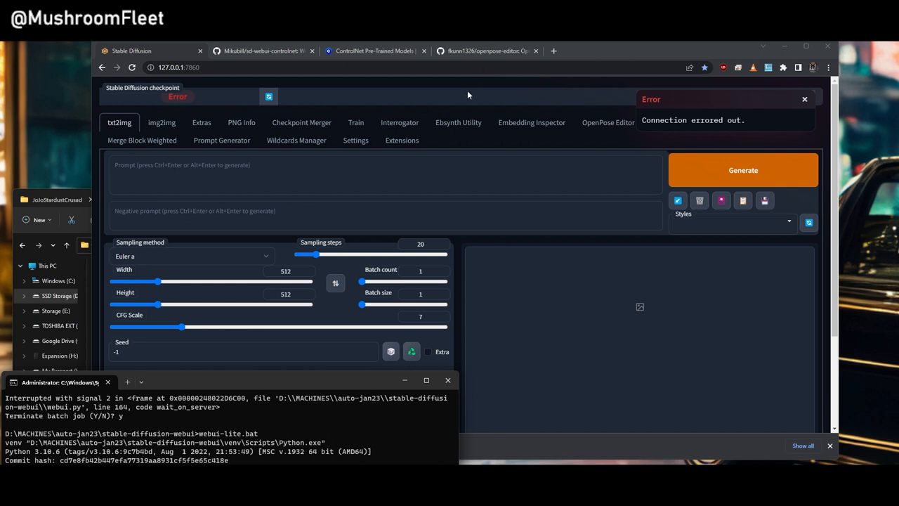
# - Scroll the reloaded txt2img page to review the new ControlNet units
pyautogui.scroll(-3)
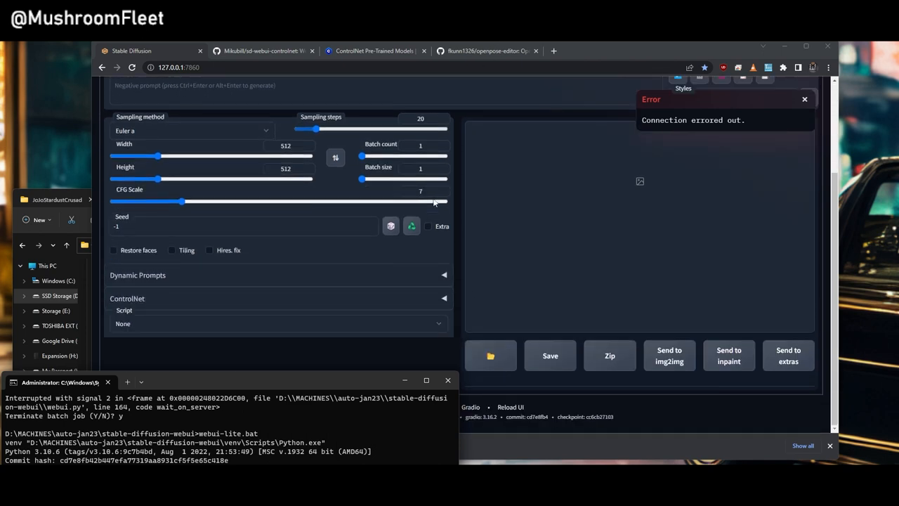
pyautogui.scroll(3)
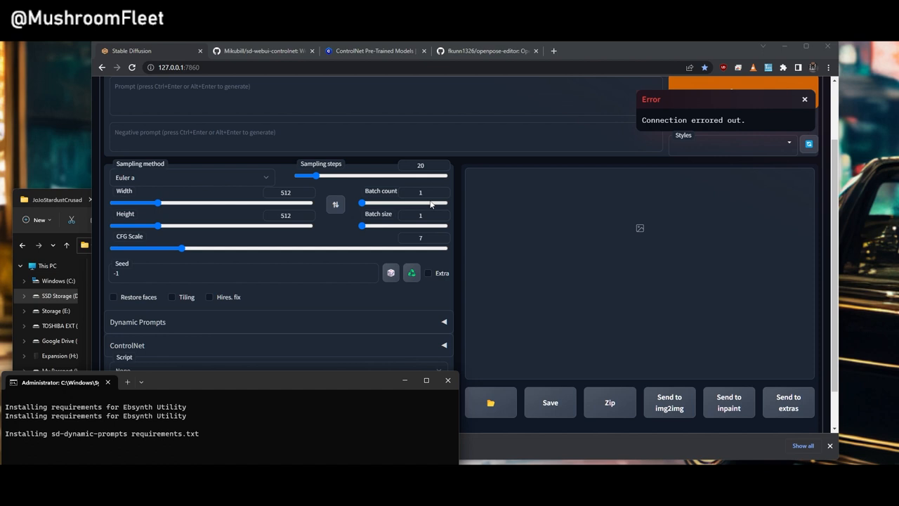
pyautogui.moveTo(520, 200)
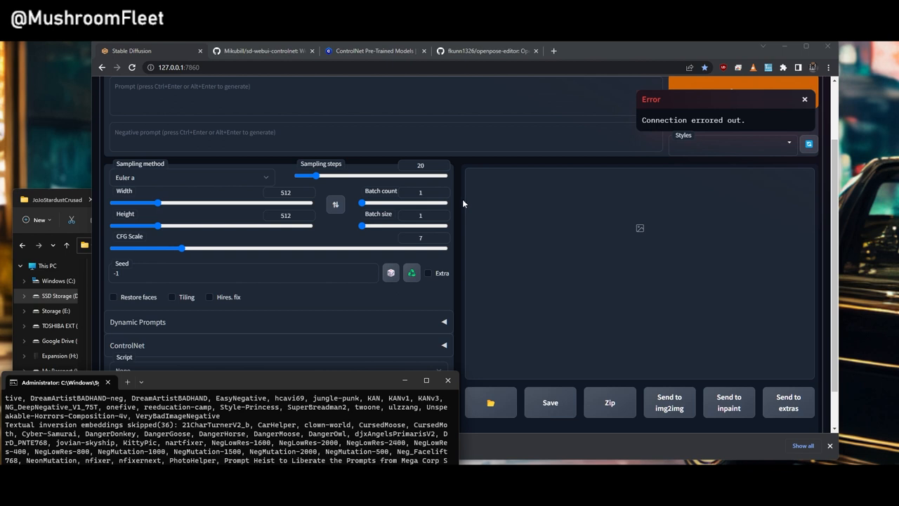
pyautogui.moveTo(462, 220)
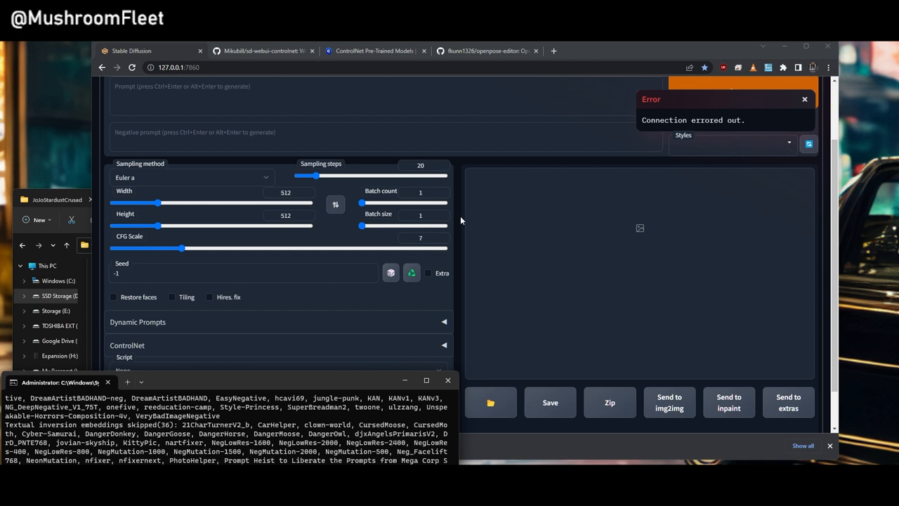
pyautogui.scroll(3)
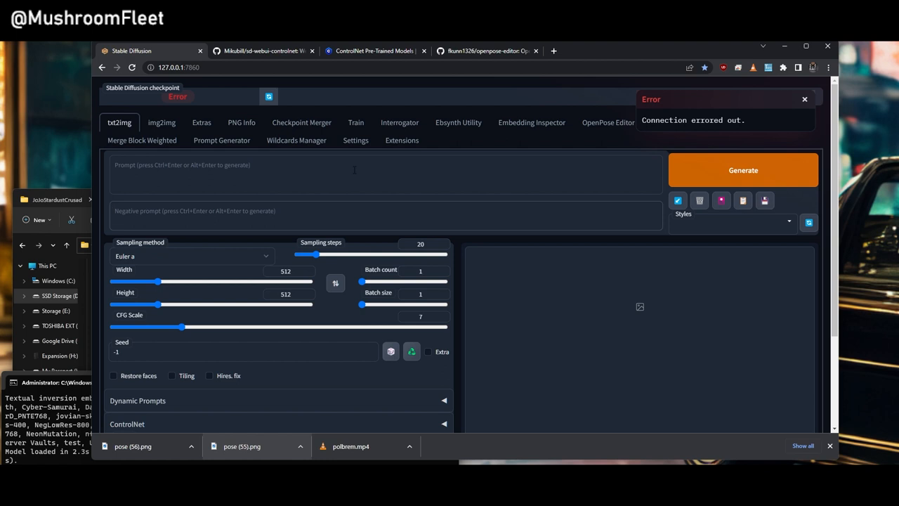
pyautogui.moveTo(397, 172)
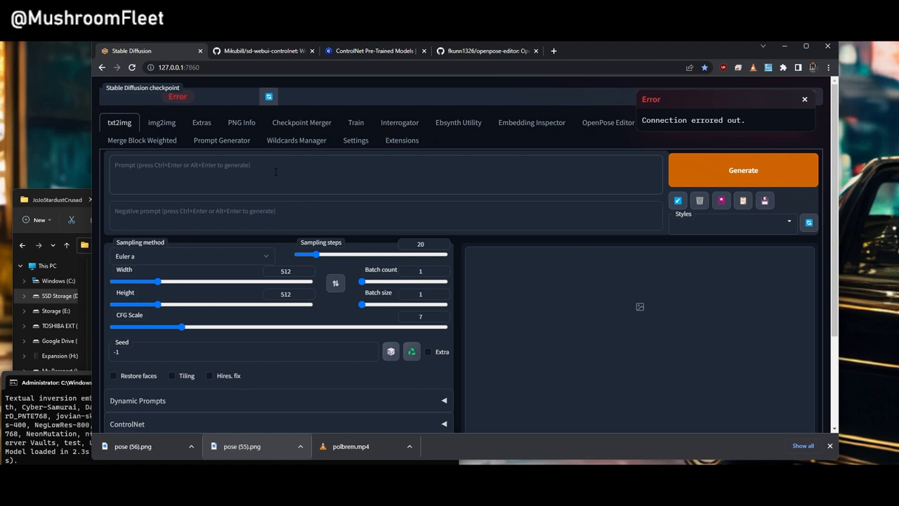
pyautogui.scroll(-3)
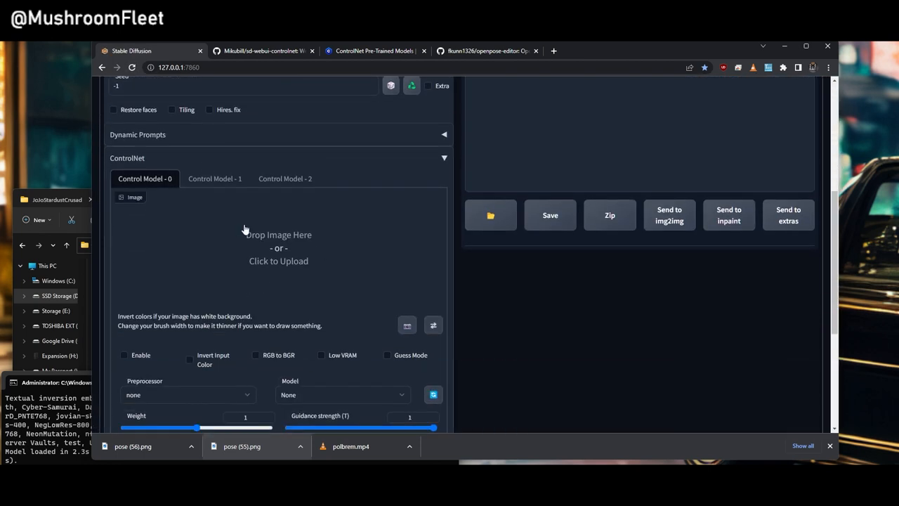
# - Enable ControlNet unit 0 and assign it the canny model
pyautogui.click(285, 179)
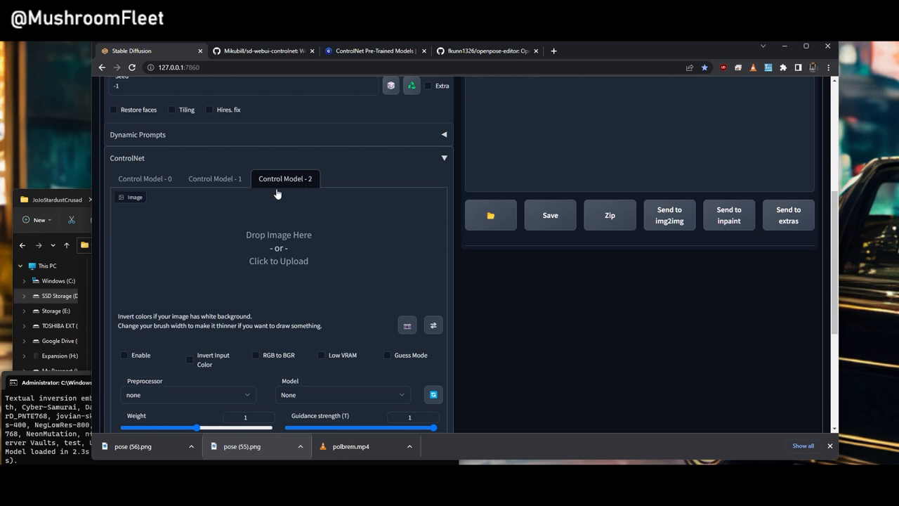
pyautogui.click(145, 179)
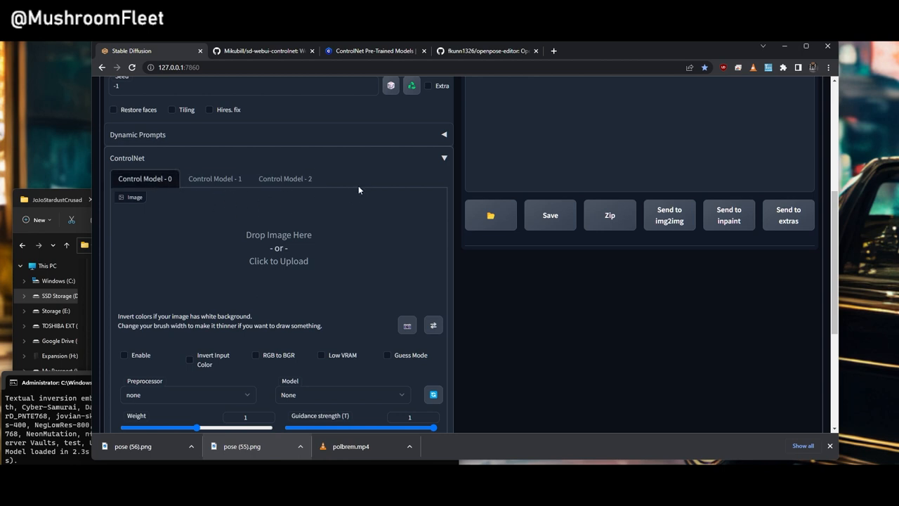
pyautogui.scroll(-3)
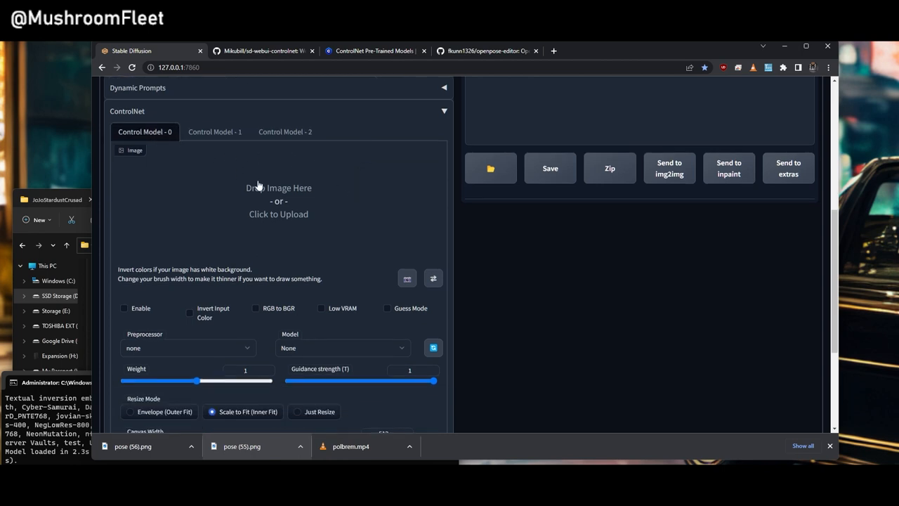
pyautogui.click(124, 308)
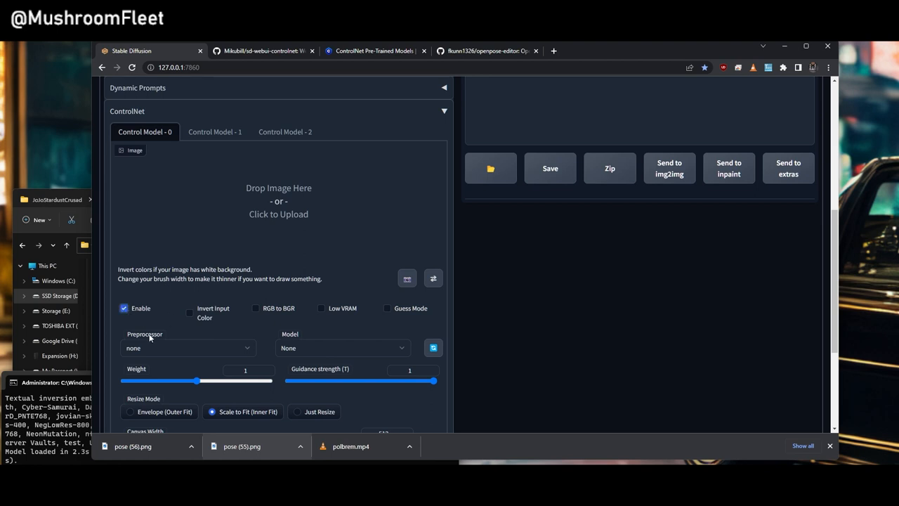
pyautogui.click(344, 347)
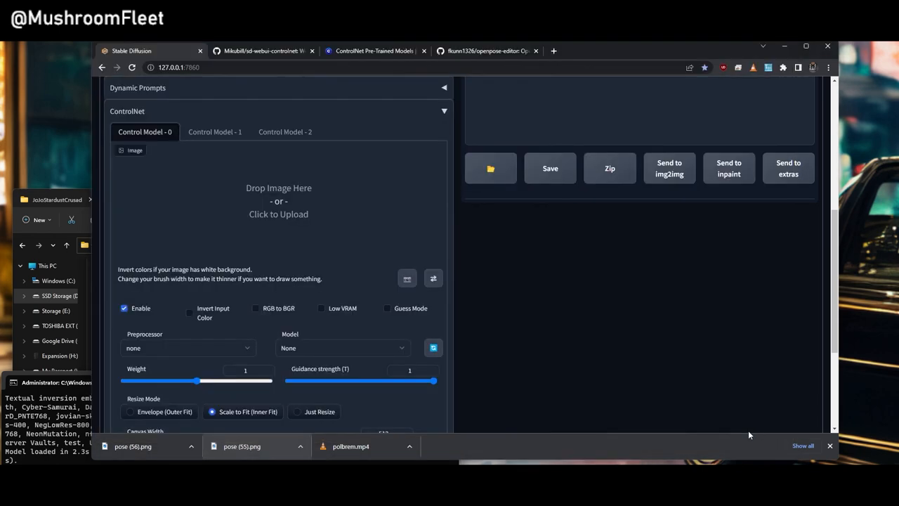
pyautogui.moveTo(179, 179)
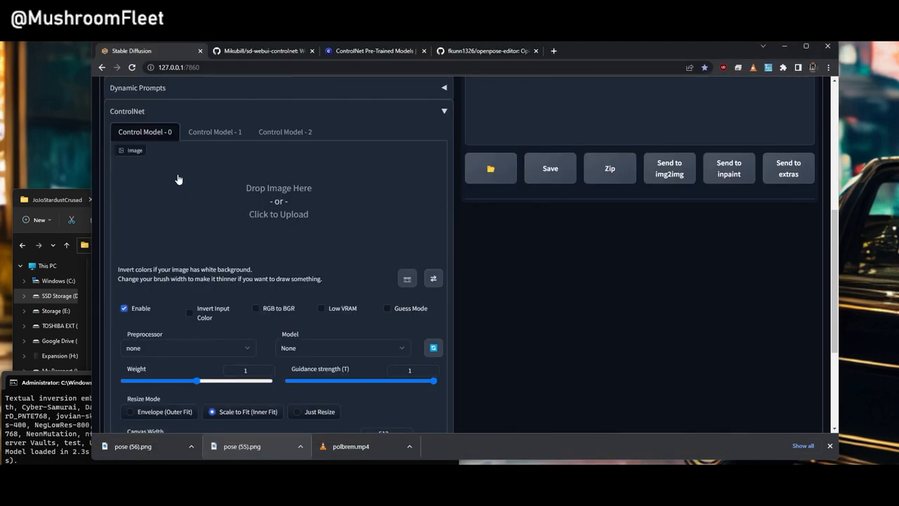
pyautogui.click(343, 348)
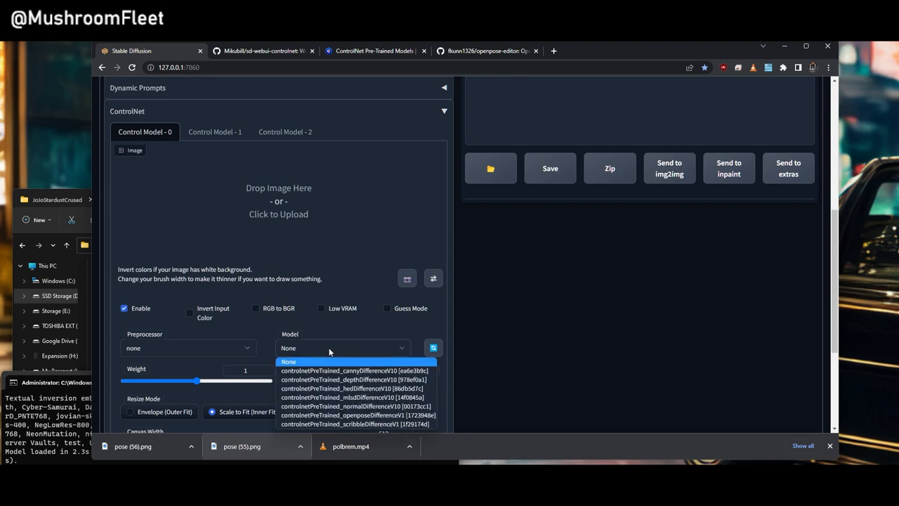
pyautogui.click(214, 131)
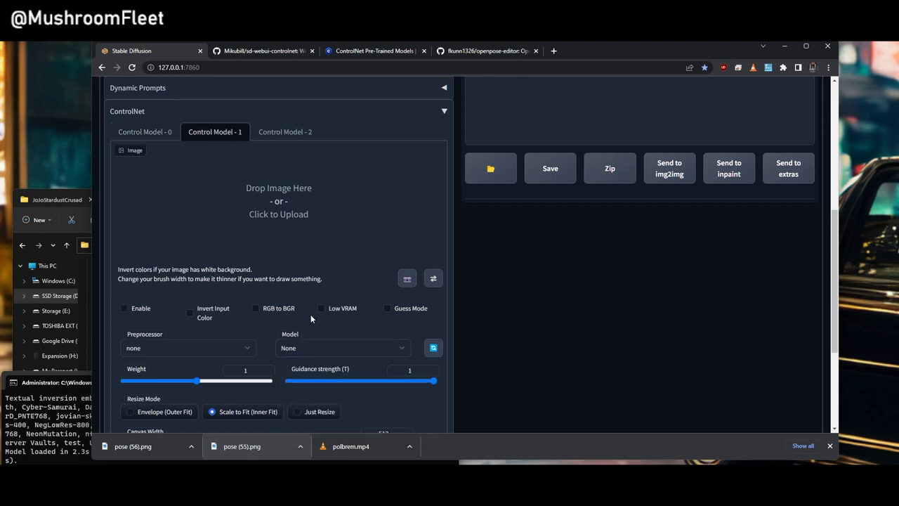
# - Assign openpose to unit 1 and depth to unit 2, enabling unit 1
pyautogui.click(343, 347)
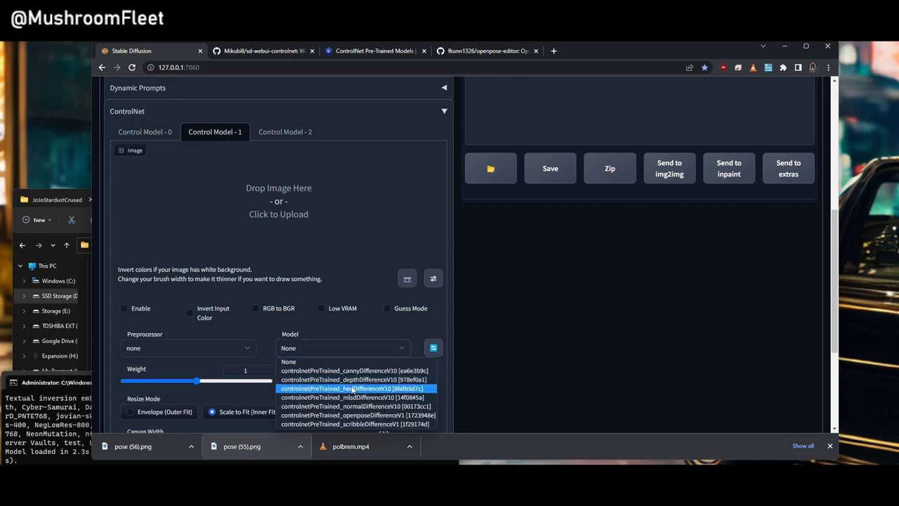
pyautogui.click(285, 132)
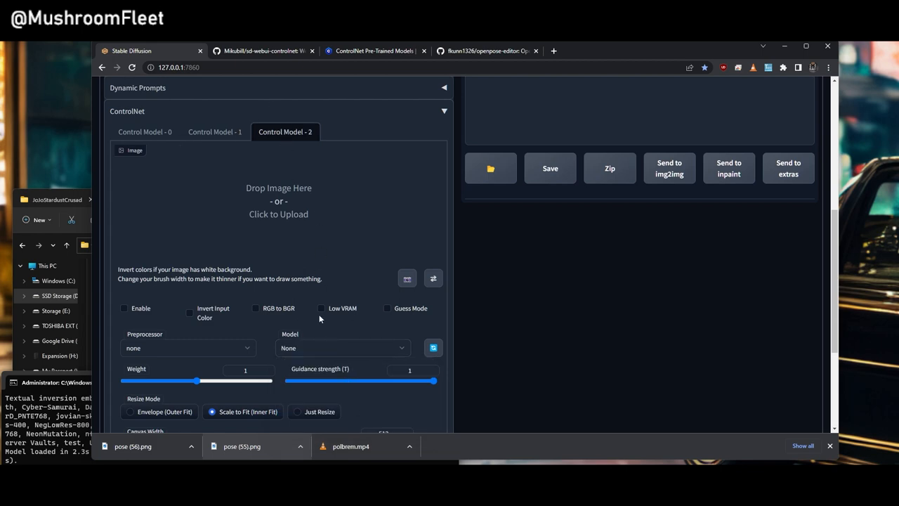
pyautogui.click(342, 348)
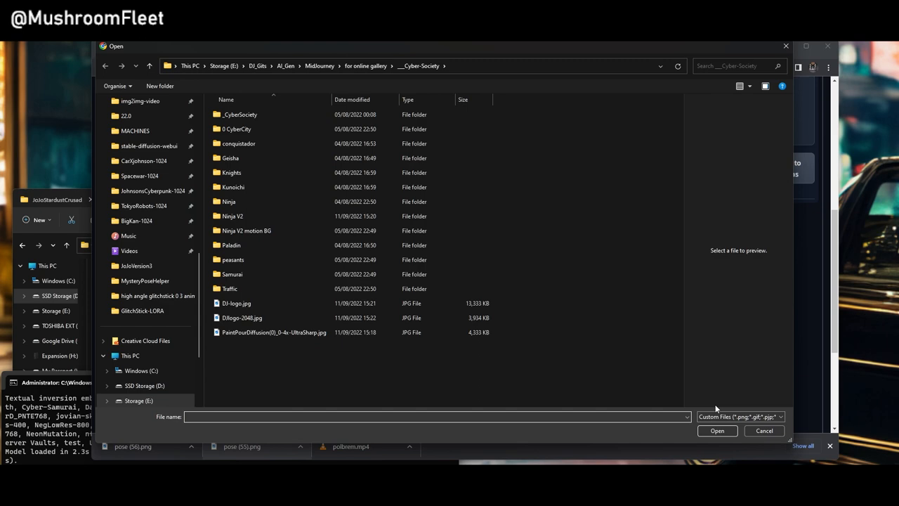
pyautogui.click(764, 431)
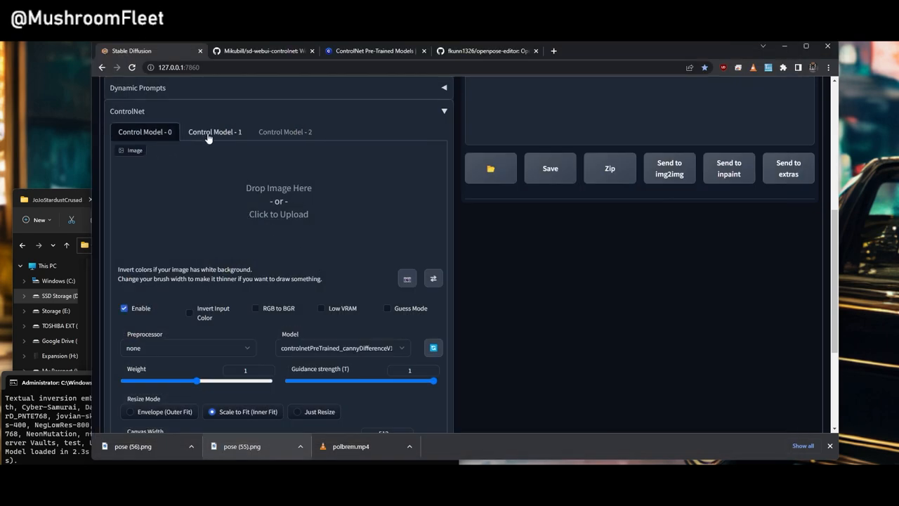
pyautogui.click(285, 131)
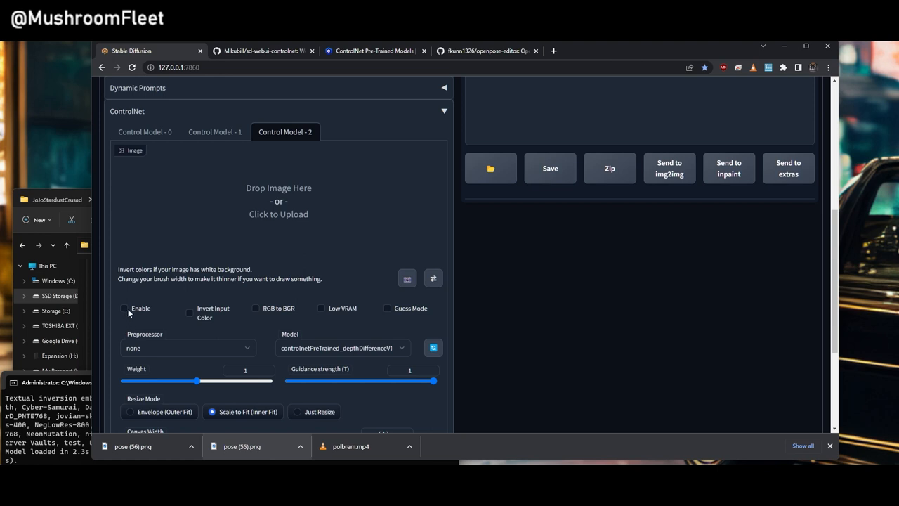
pyautogui.click(215, 131)
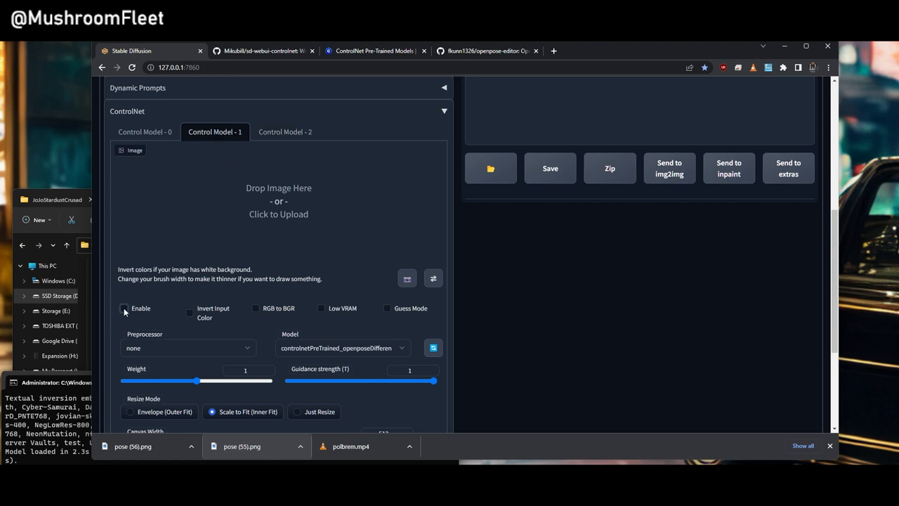
pyautogui.click(124, 308)
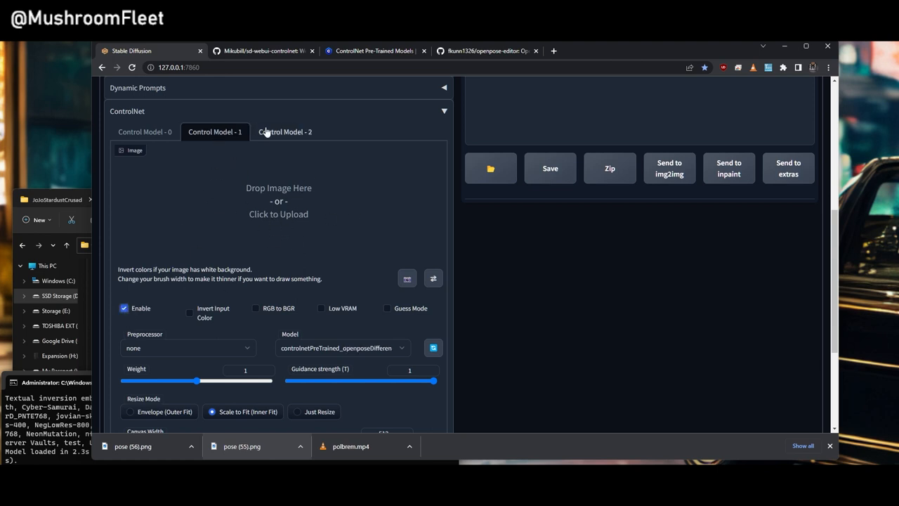
pyautogui.click(145, 132)
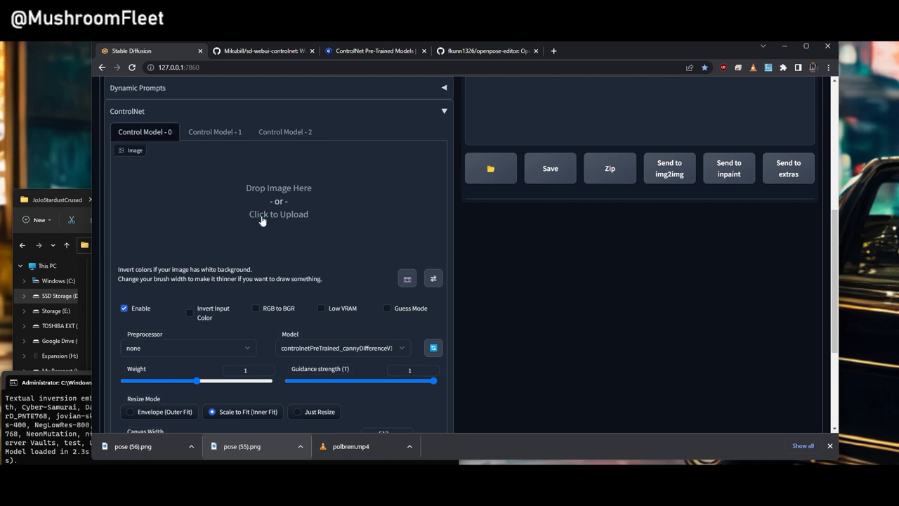
pyautogui.scroll(3)
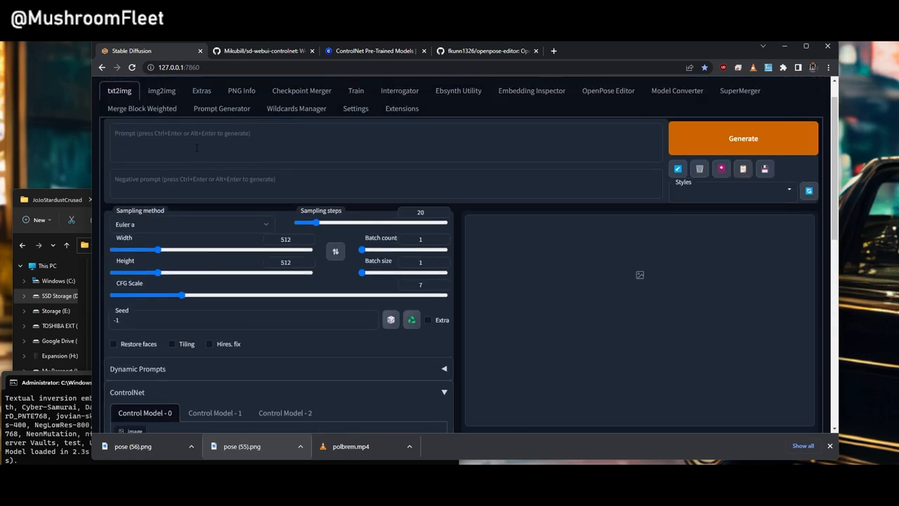
# - View the OpenPose V1.0 and Depth V1.0 versions on Civitai's ControlNet page
pyautogui.scroll(-3)
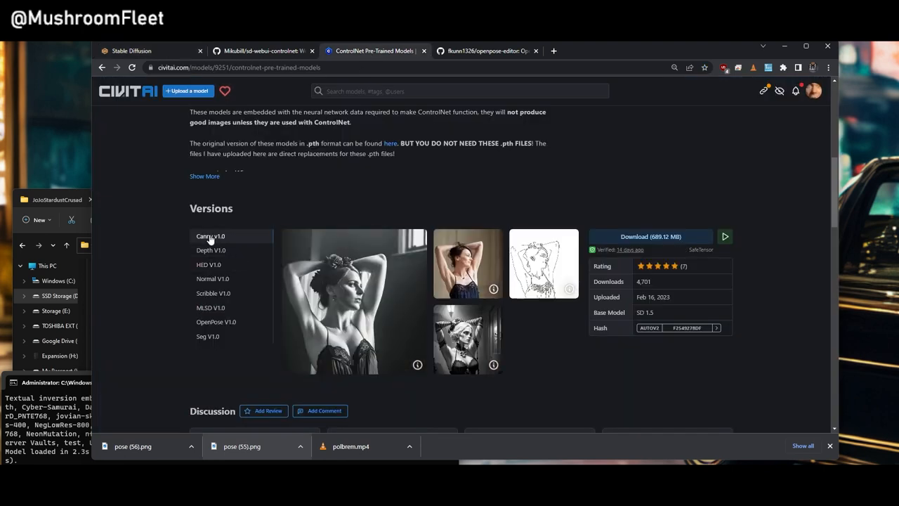
pyautogui.moveTo(543, 258)
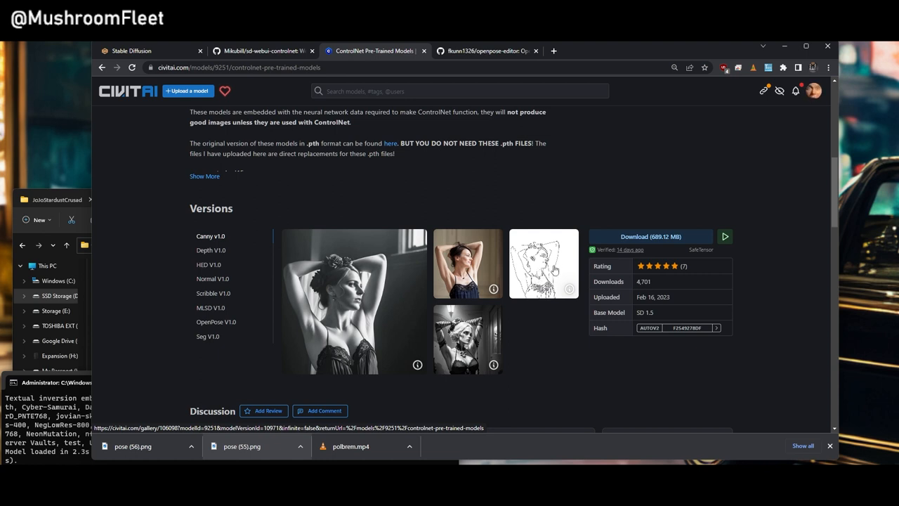
pyautogui.moveTo(471, 328)
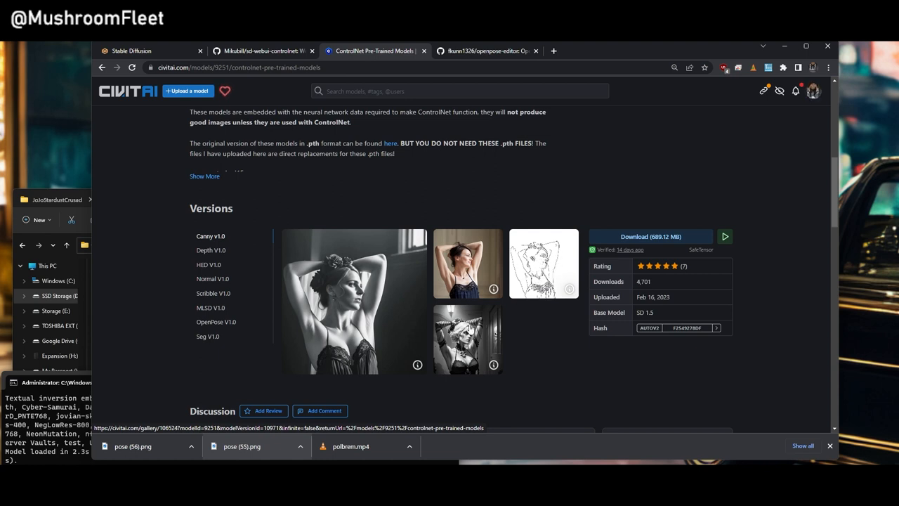
pyautogui.moveTo(225, 278)
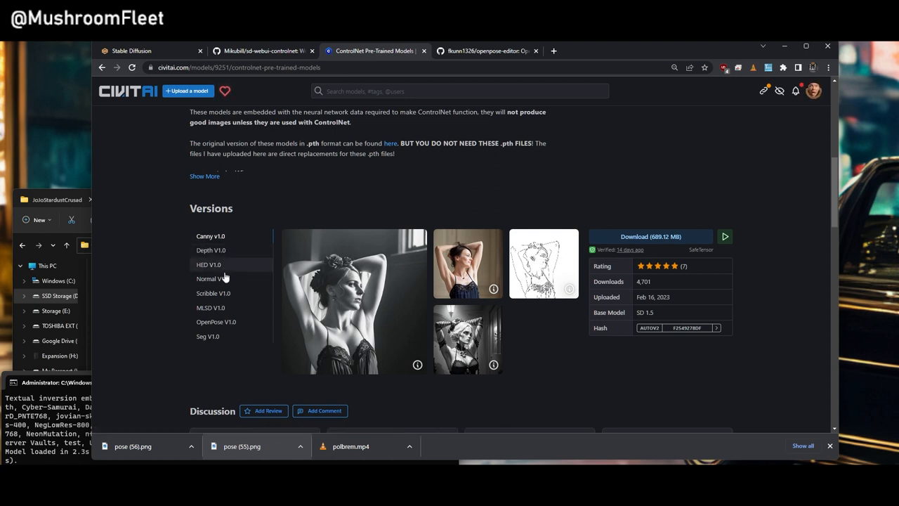
pyautogui.click(216, 322)
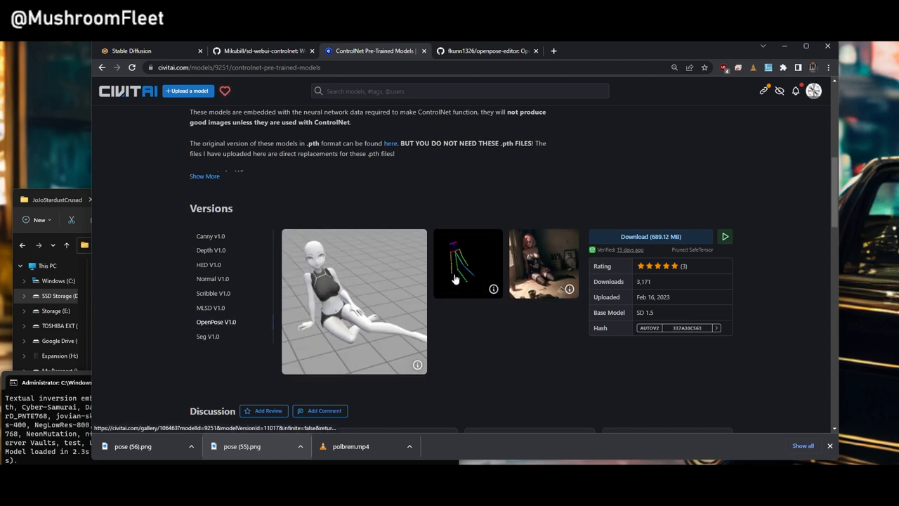
pyautogui.moveTo(491, 259)
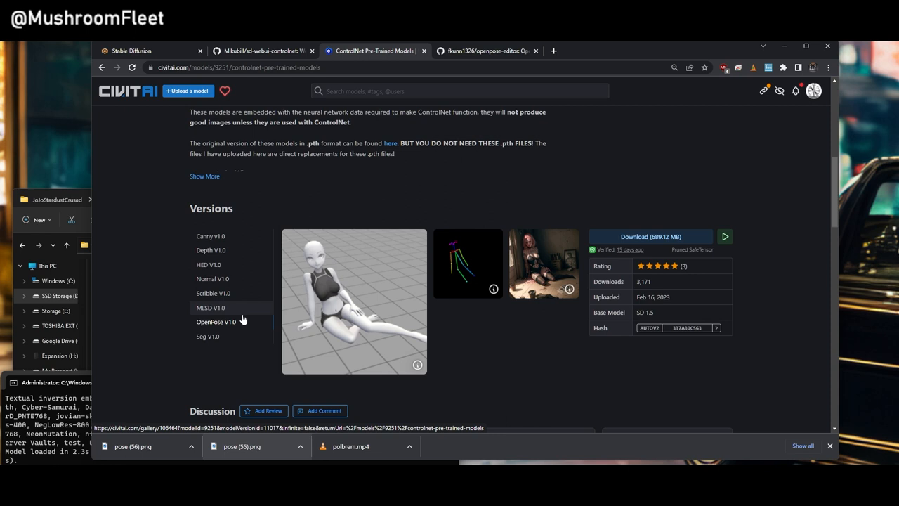
pyautogui.click(210, 250)
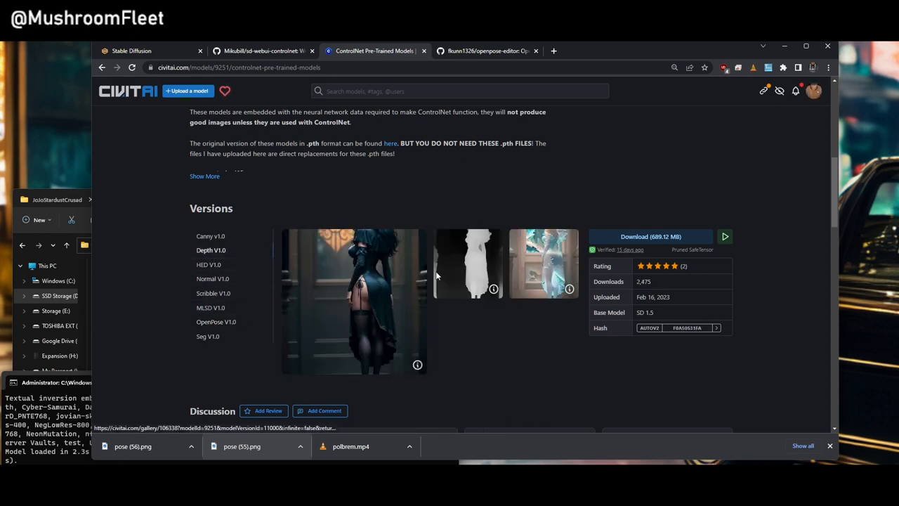
pyautogui.moveTo(377, 174)
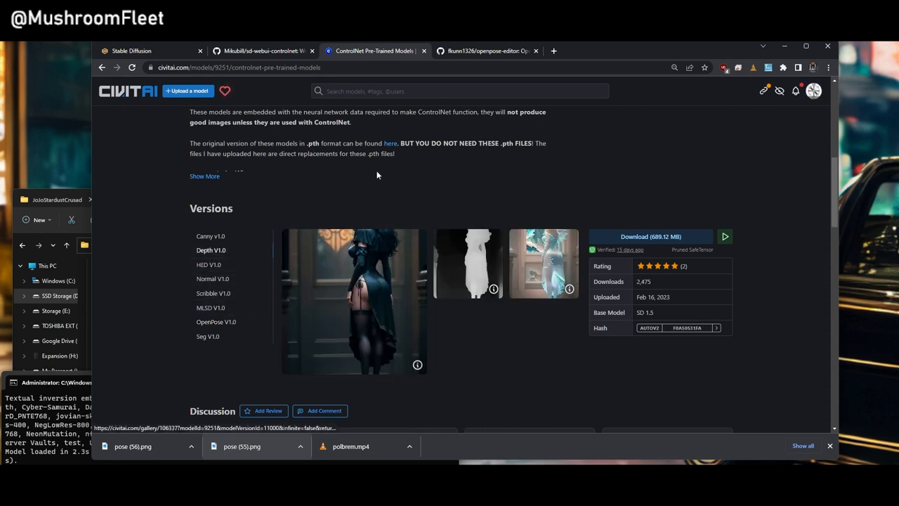